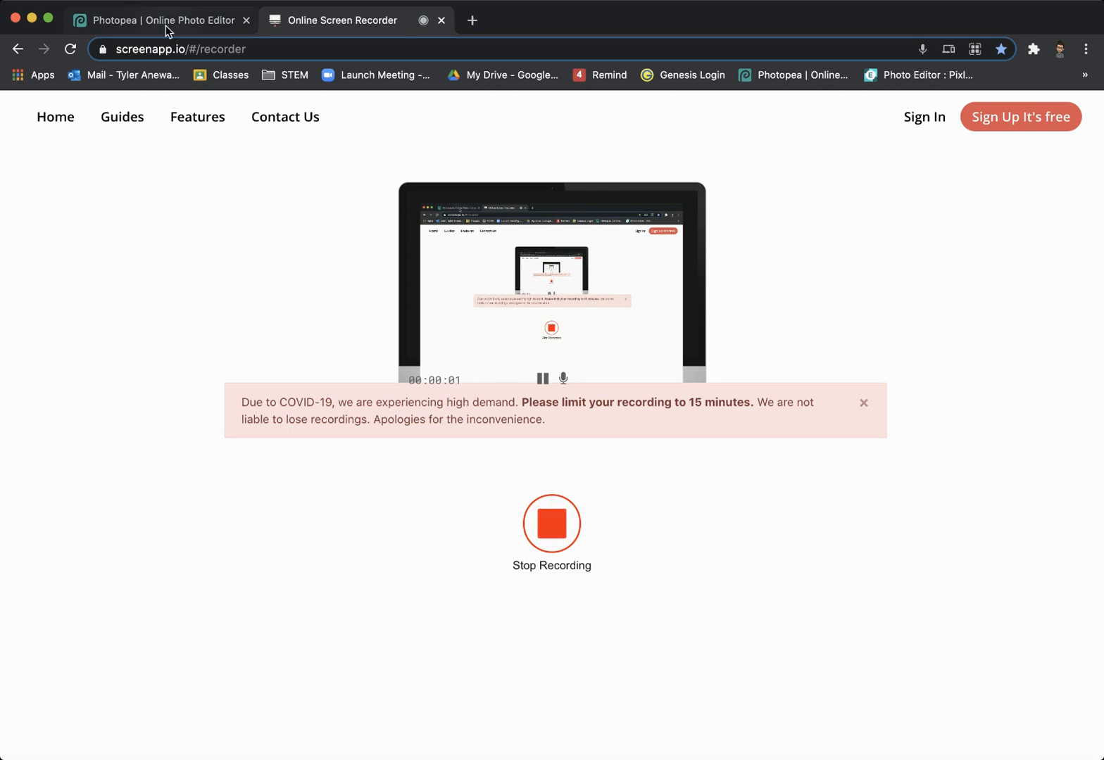
- Hide the unmasked figure in the sample, then show the second example's bubble background
click(161, 20)
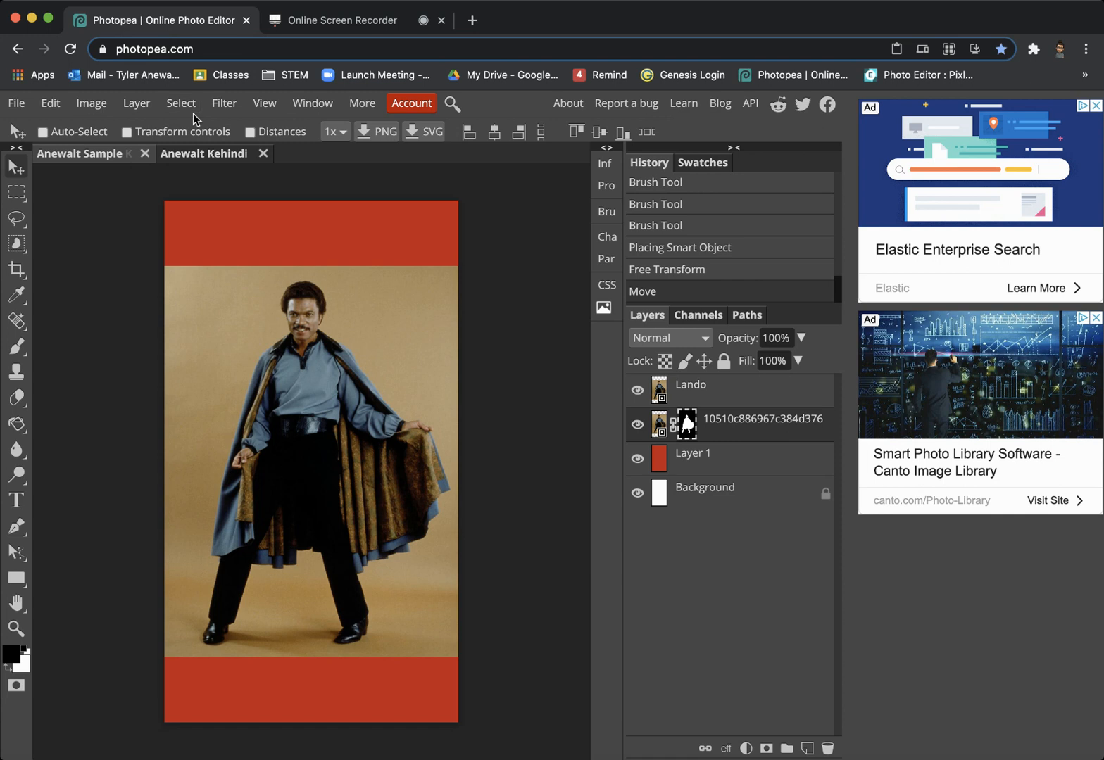
mouse_move(318, 282)
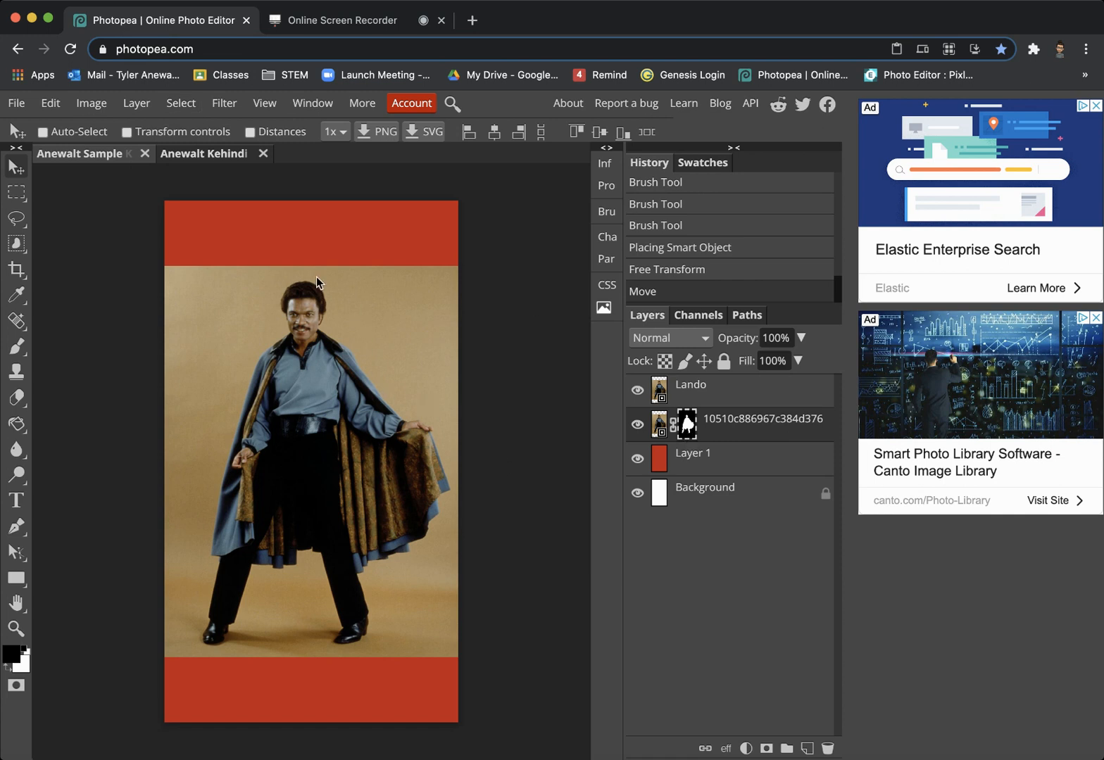
mouse_move(368, 429)
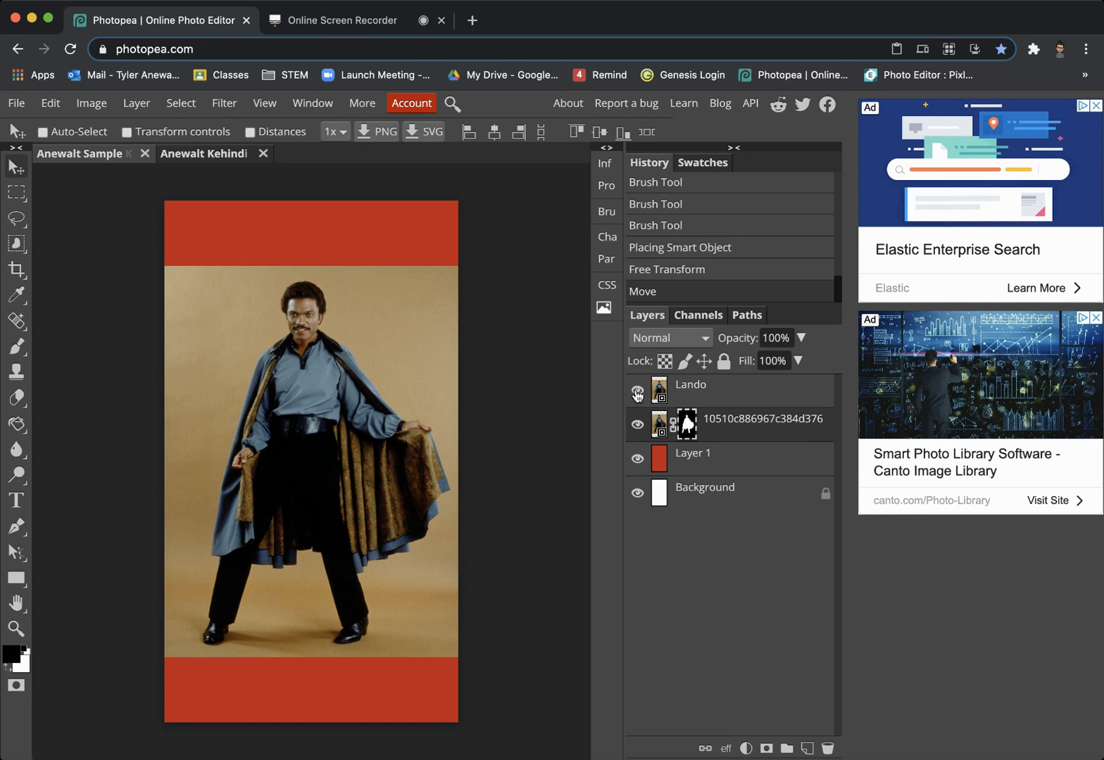
click(636, 392)
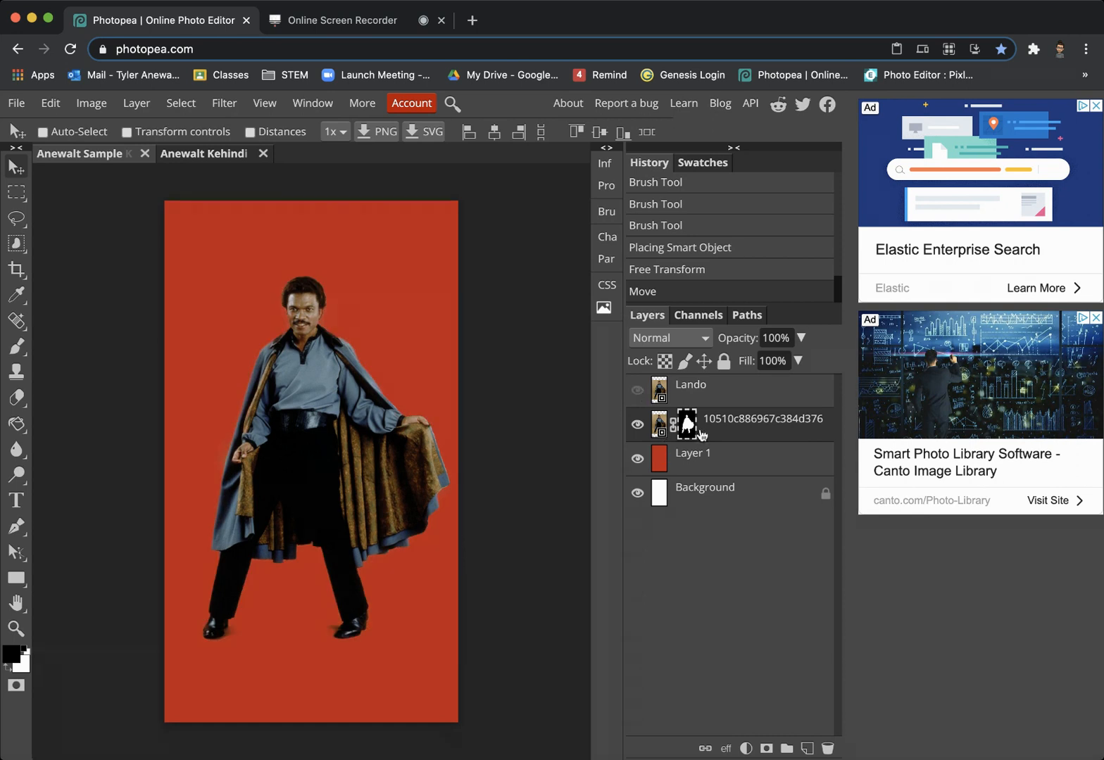
mouse_move(441, 403)
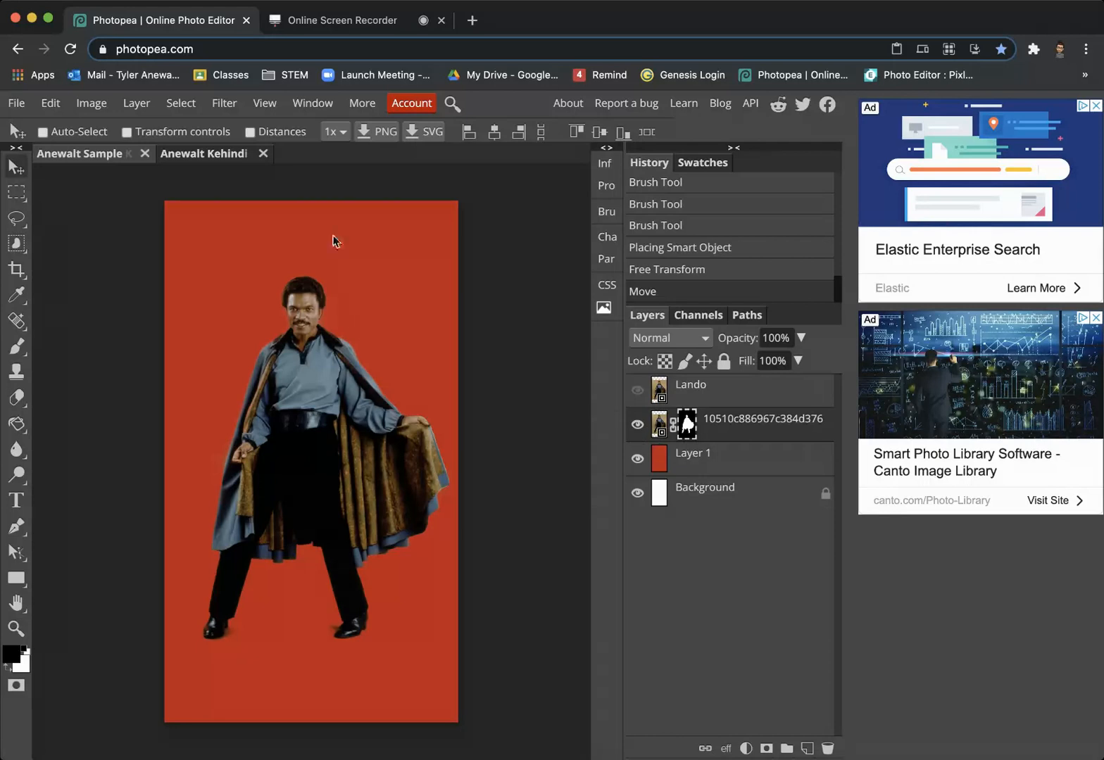
mouse_move(15, 169)
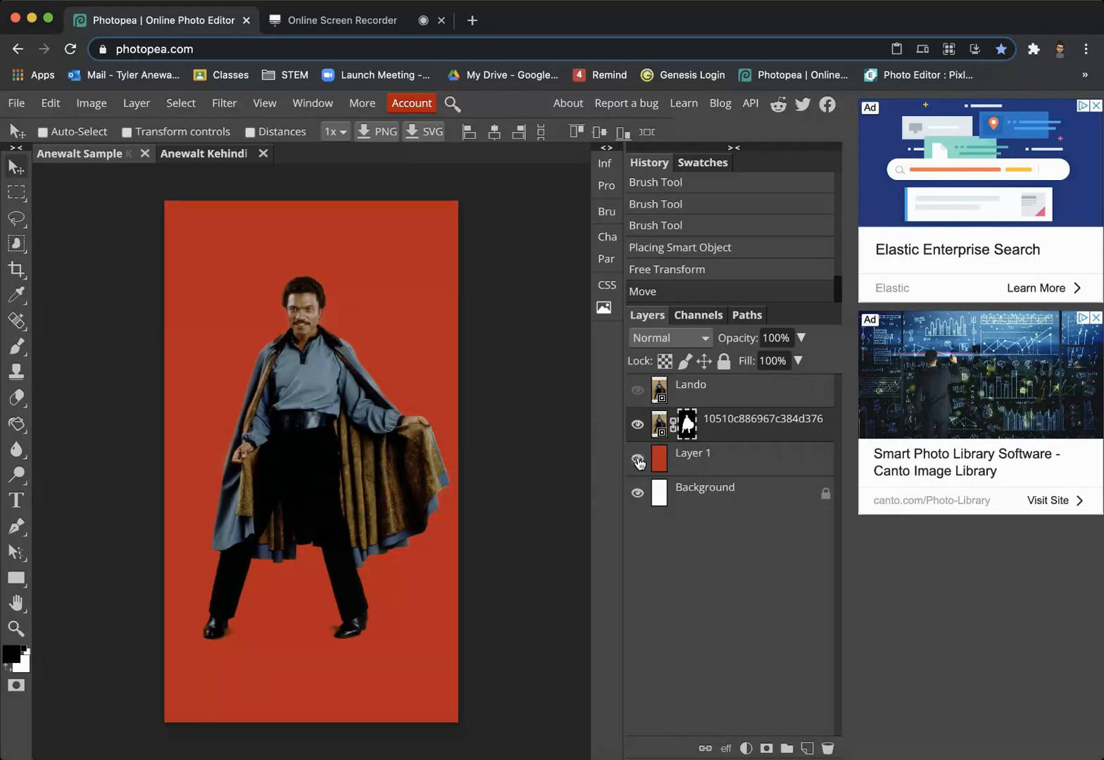
click(203, 154)
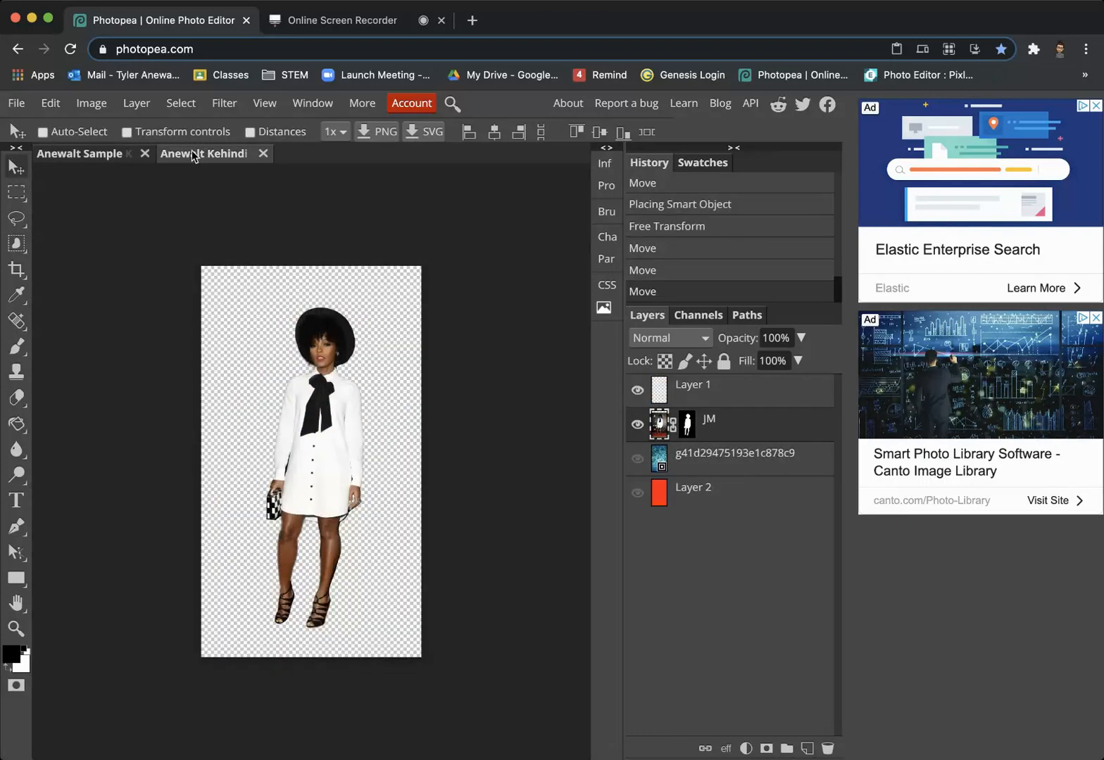
click(637, 463)
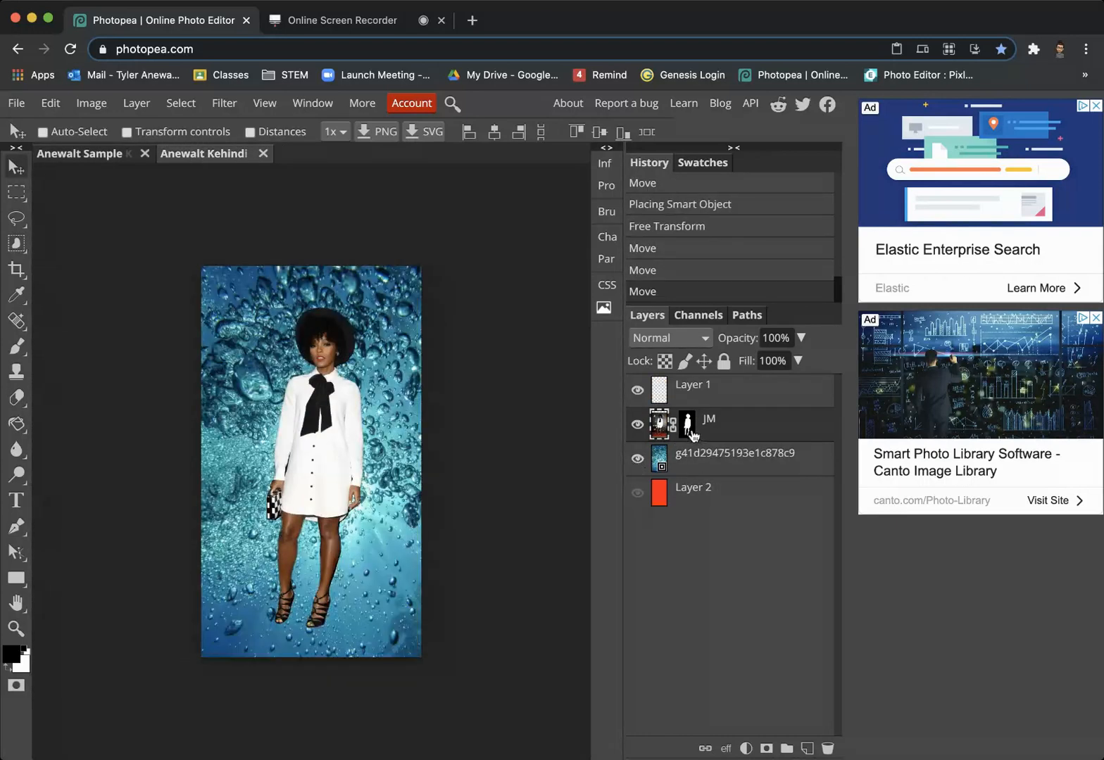
click(637, 458)
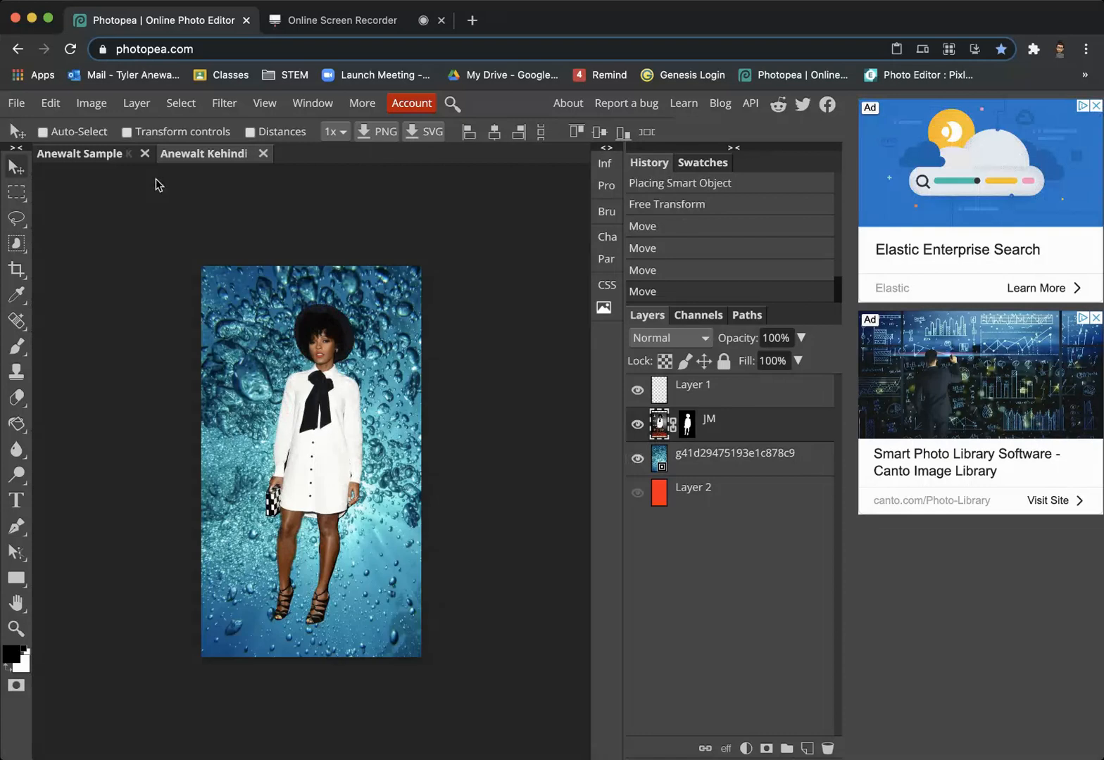
- Create a new white 1080 x 1920 px portrait document
click(16, 103)
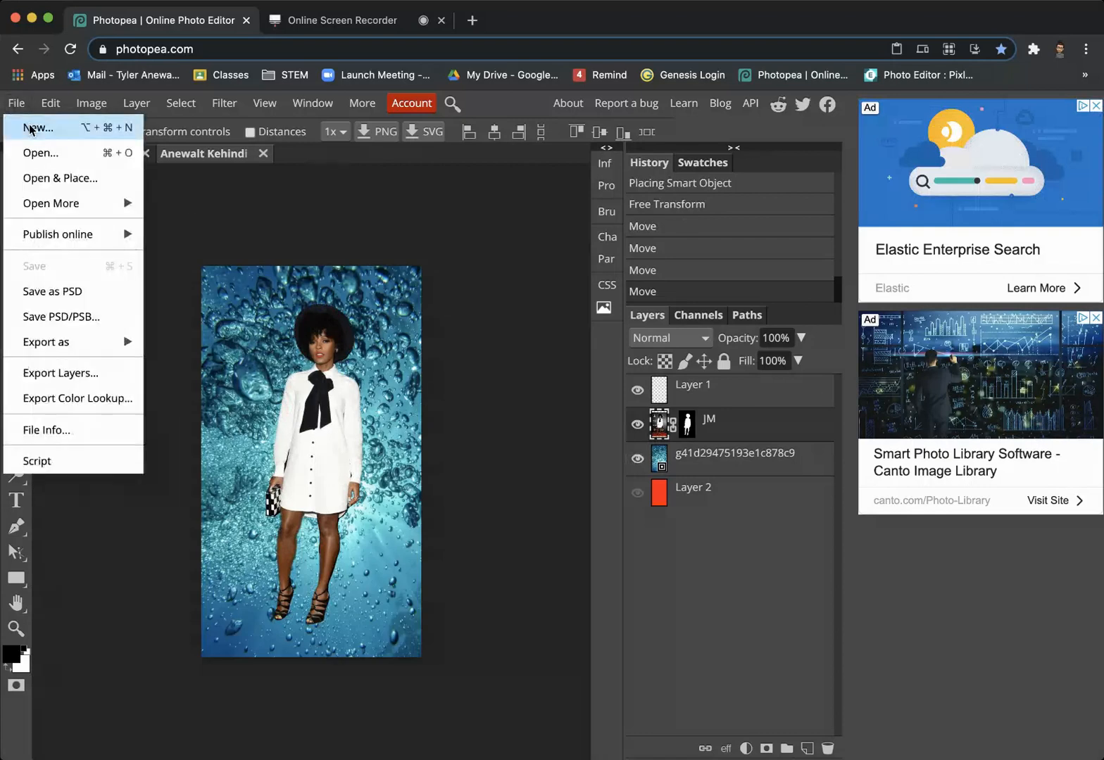
click(38, 127)
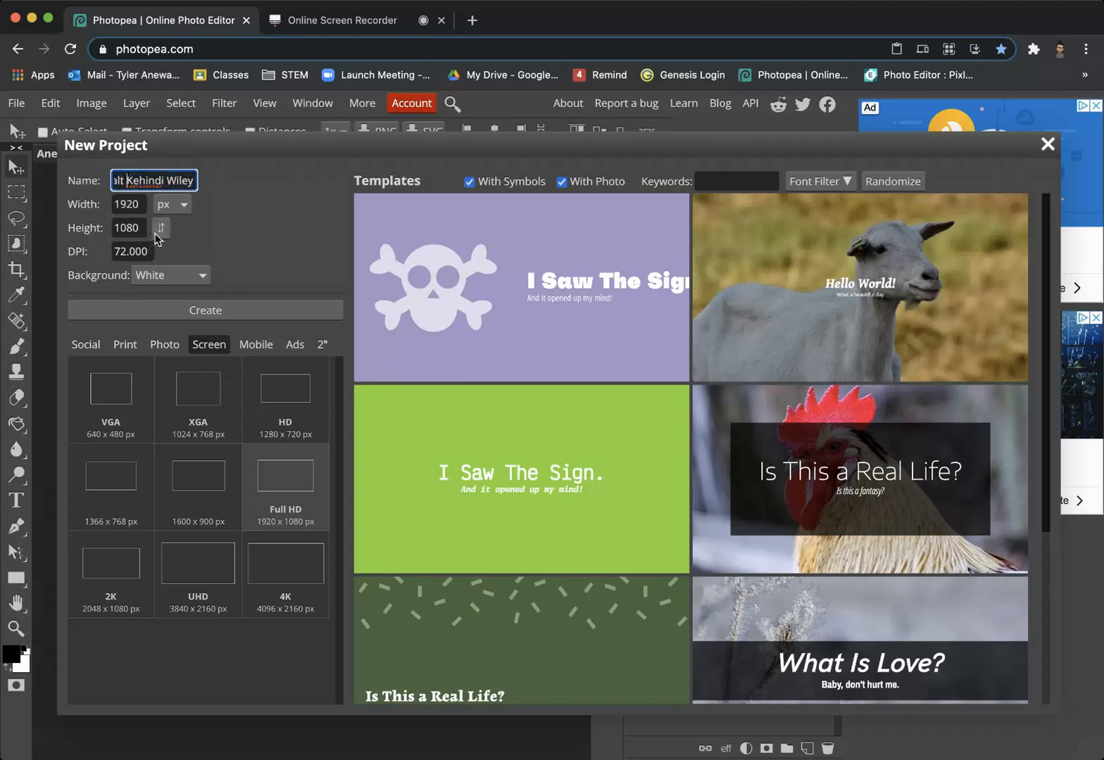
click(161, 227)
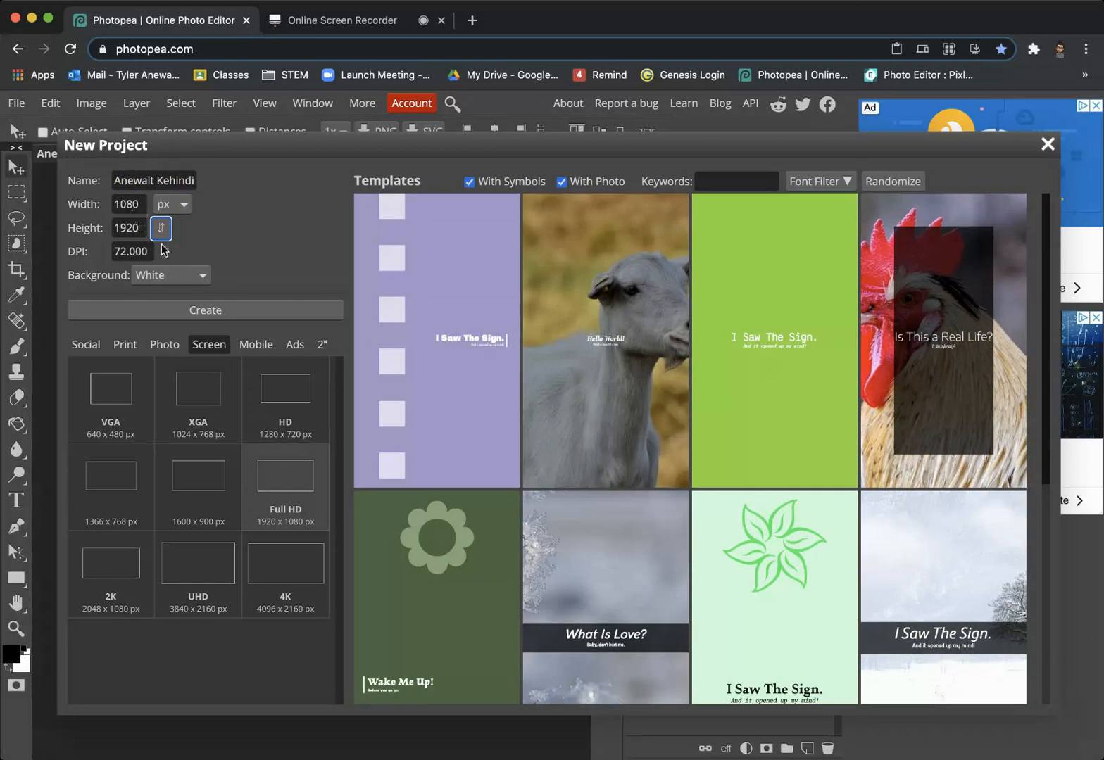
mouse_move(199, 232)
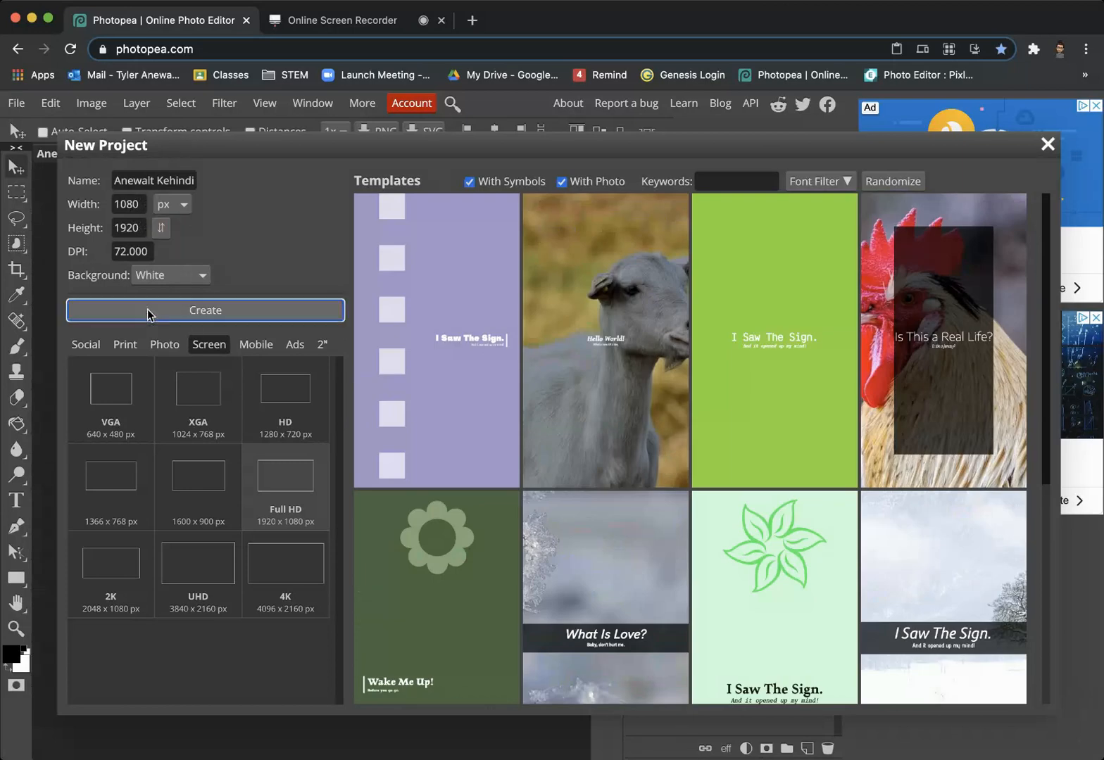
click(204, 310)
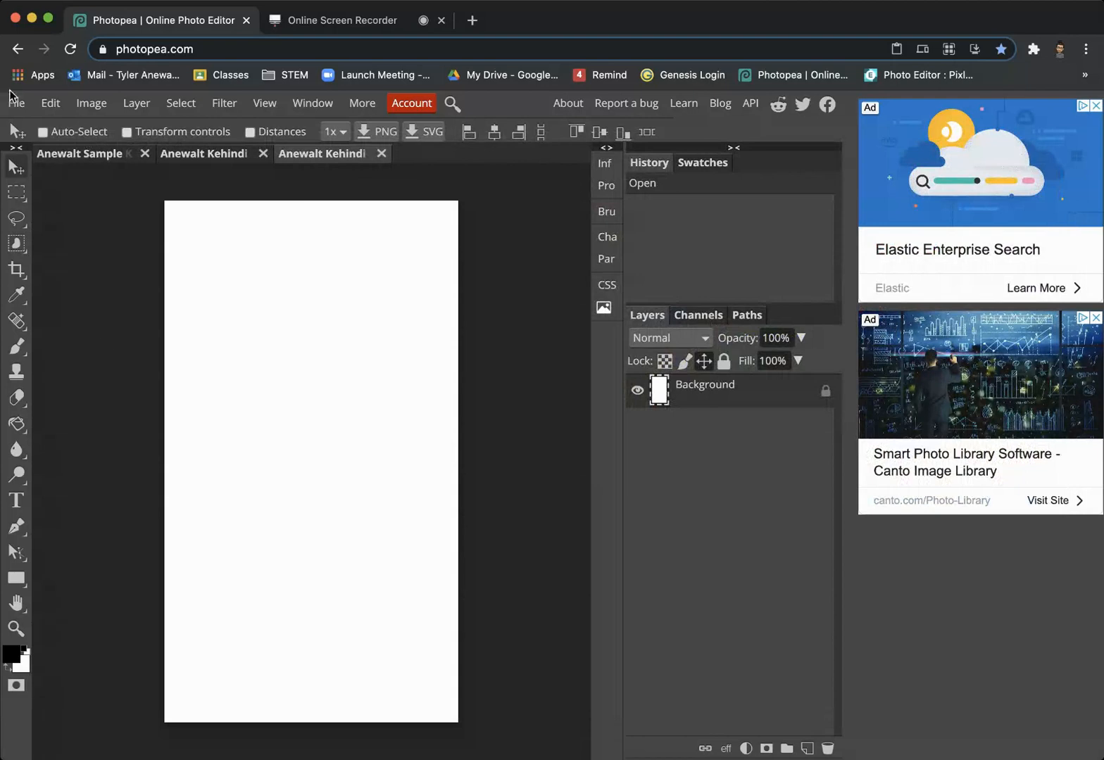
- Place the red-carpet photo as layer JM and free-transform it to the canvas width
click(16, 103)
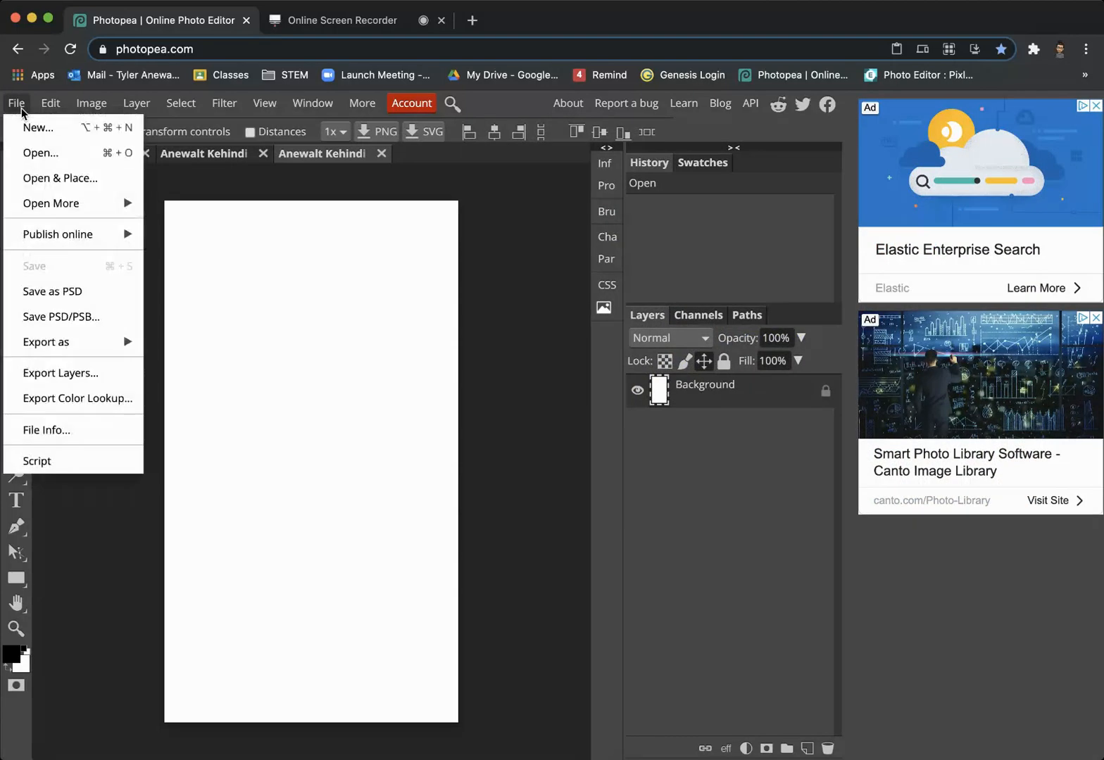
mouse_move(60, 178)
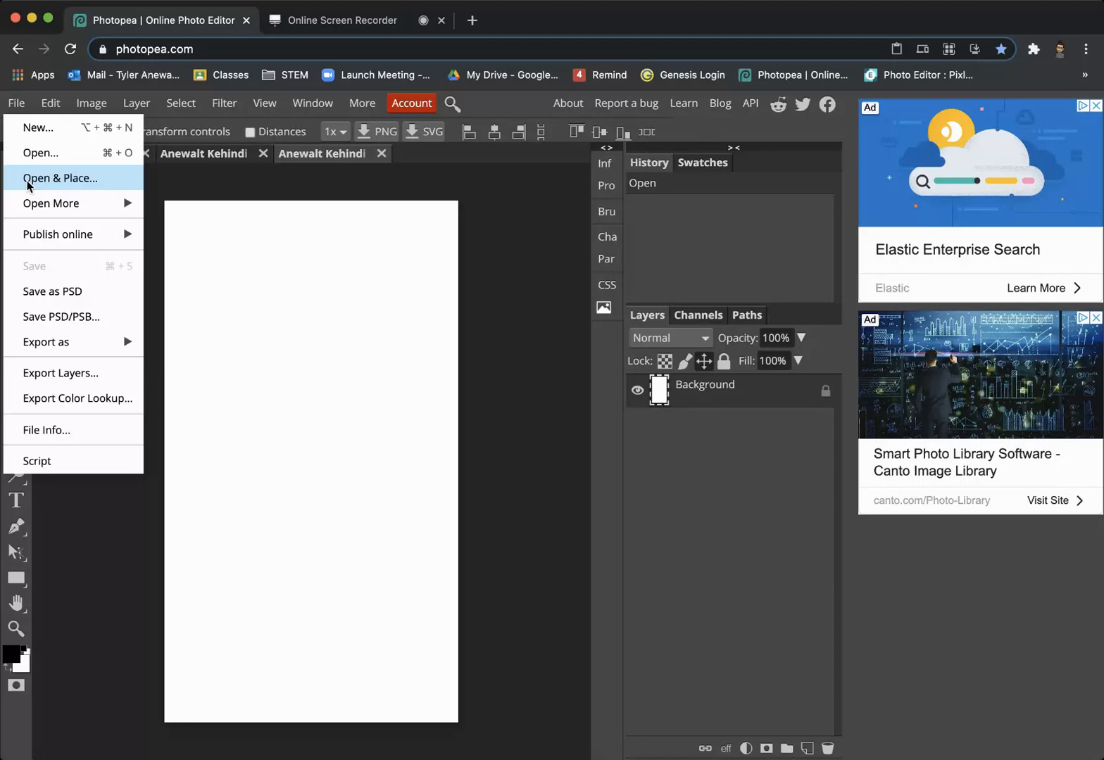
click(60, 177)
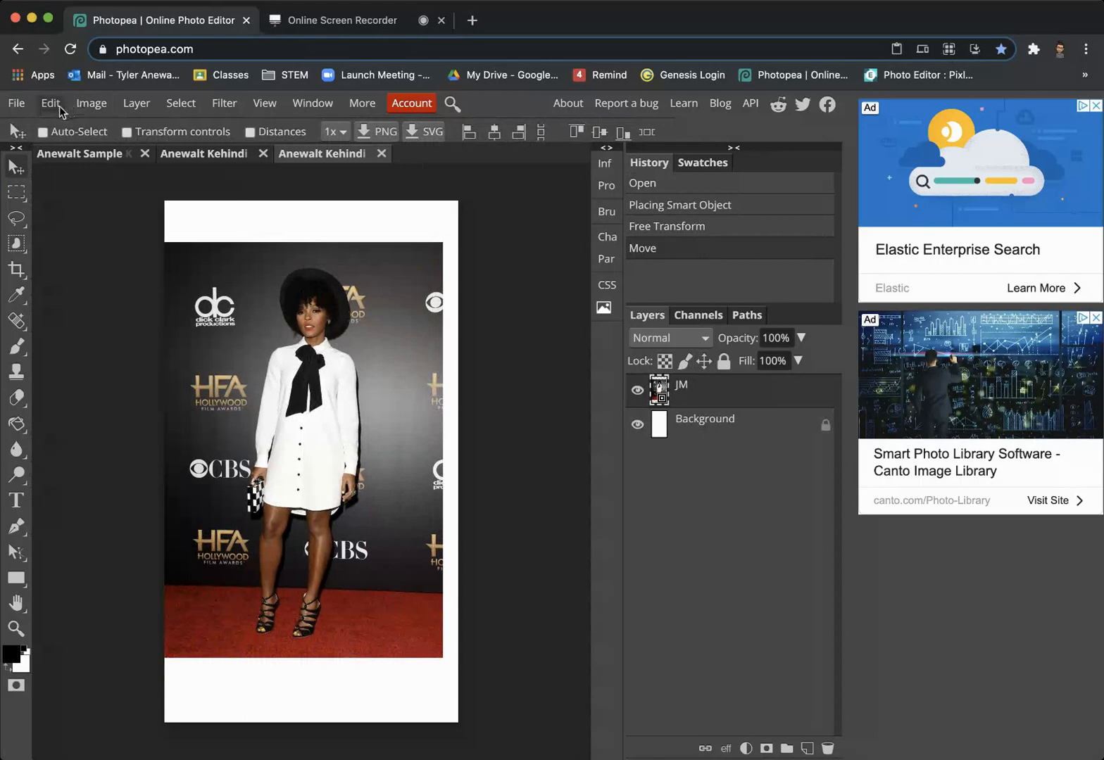
click(50, 102)
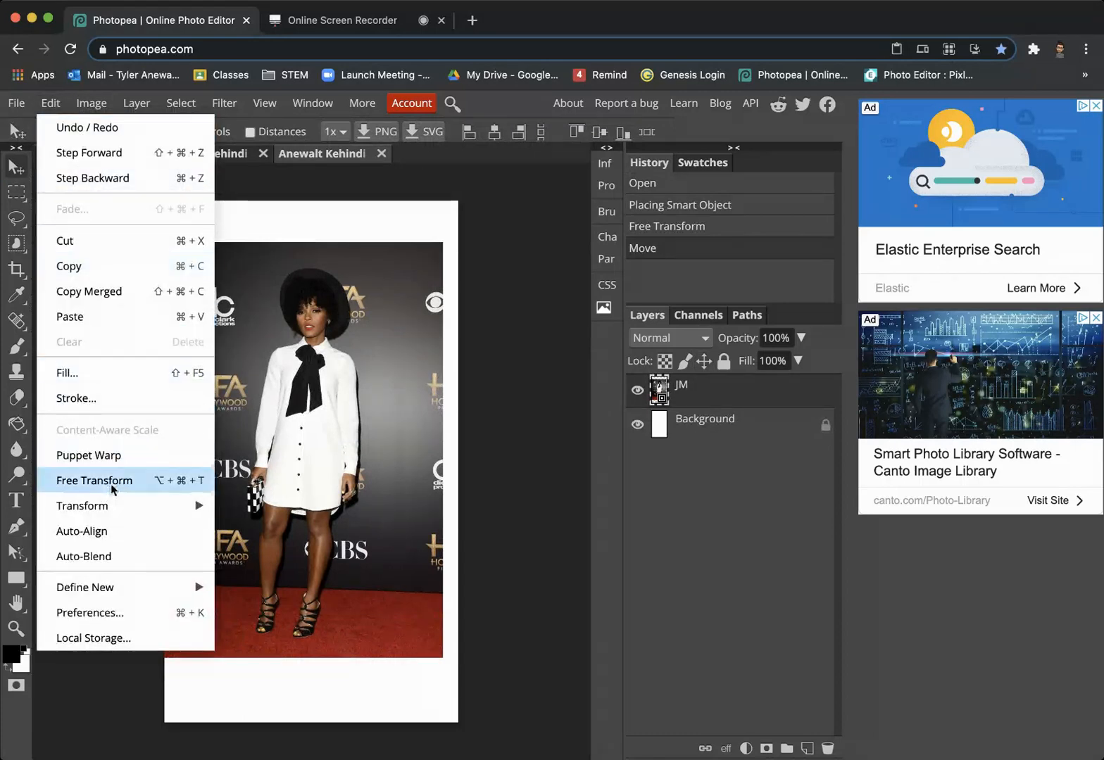
click(94, 481)
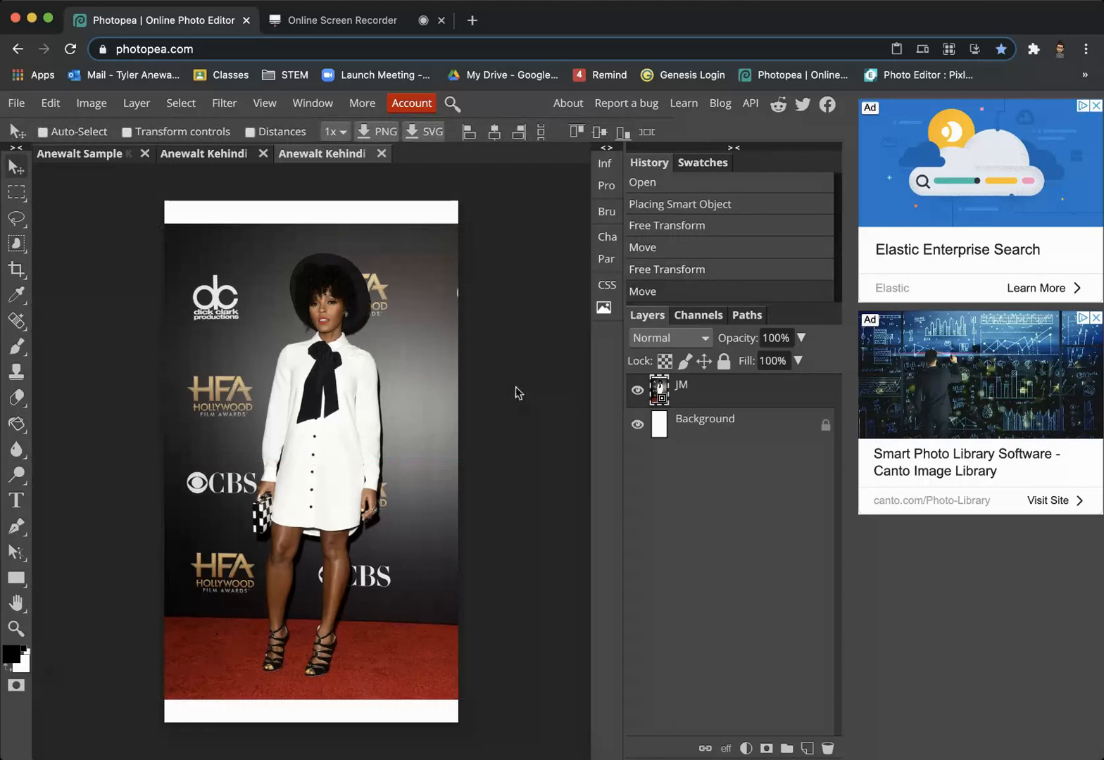
mouse_move(709, 399)
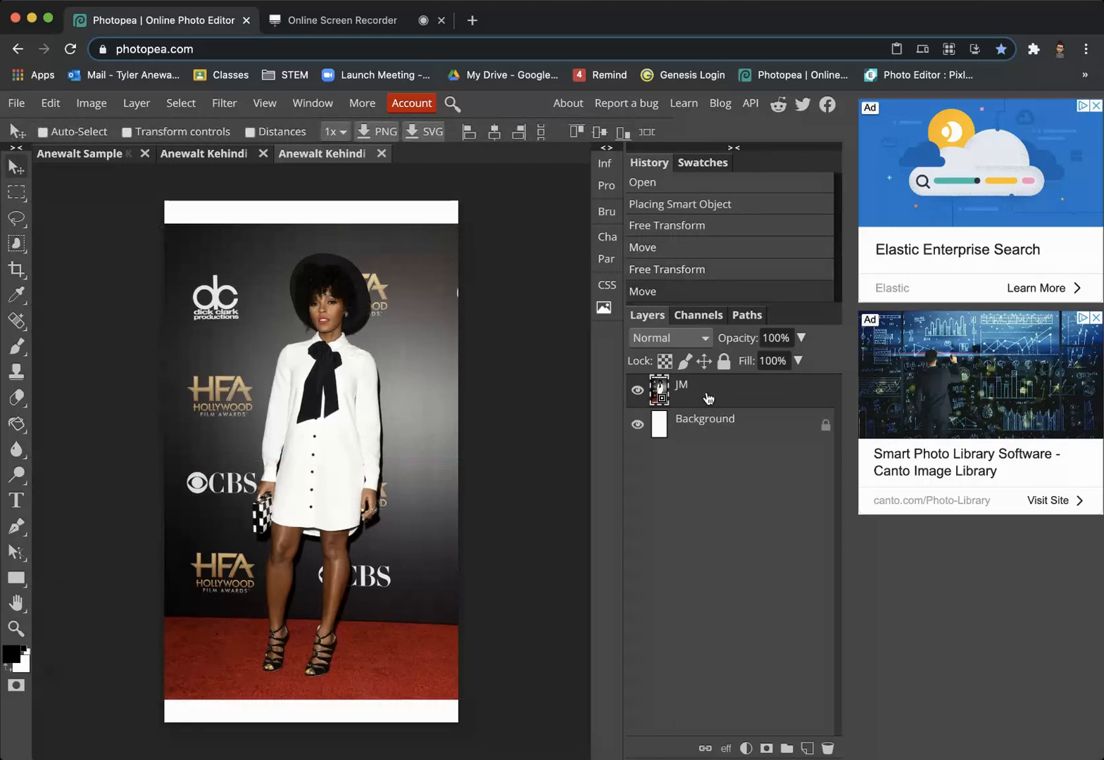
mouse_move(180, 104)
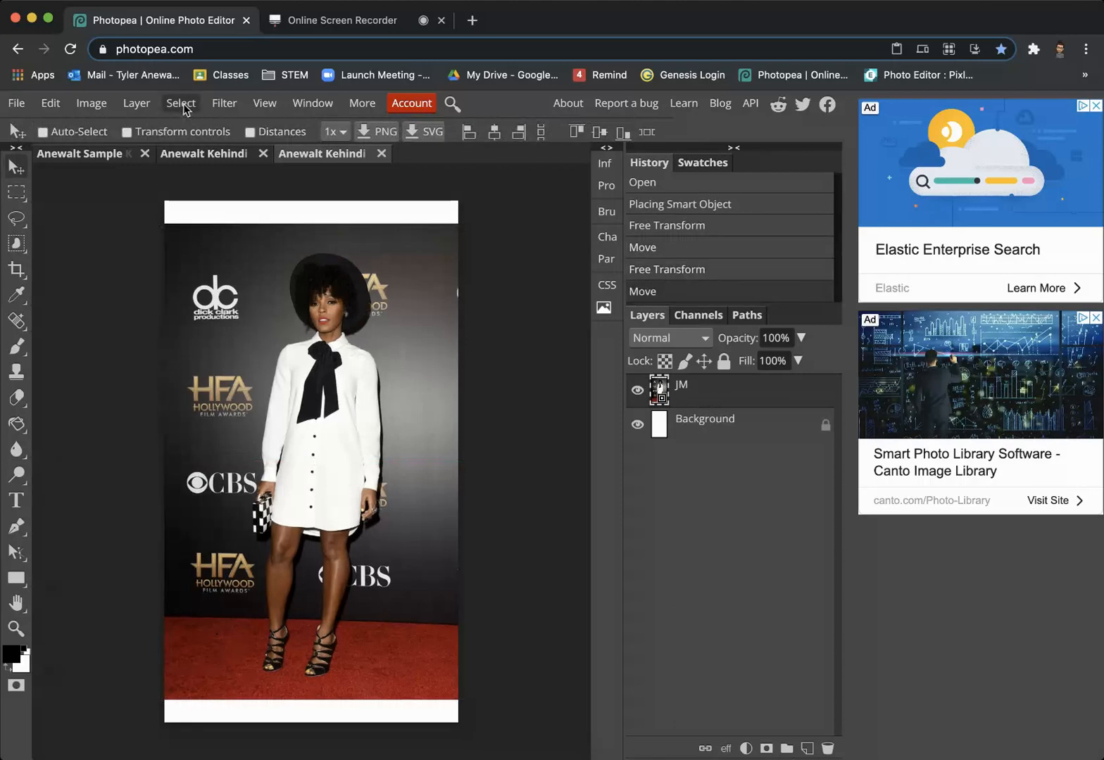
- Open the Magic Cut workspace from the Select menu
click(181, 103)
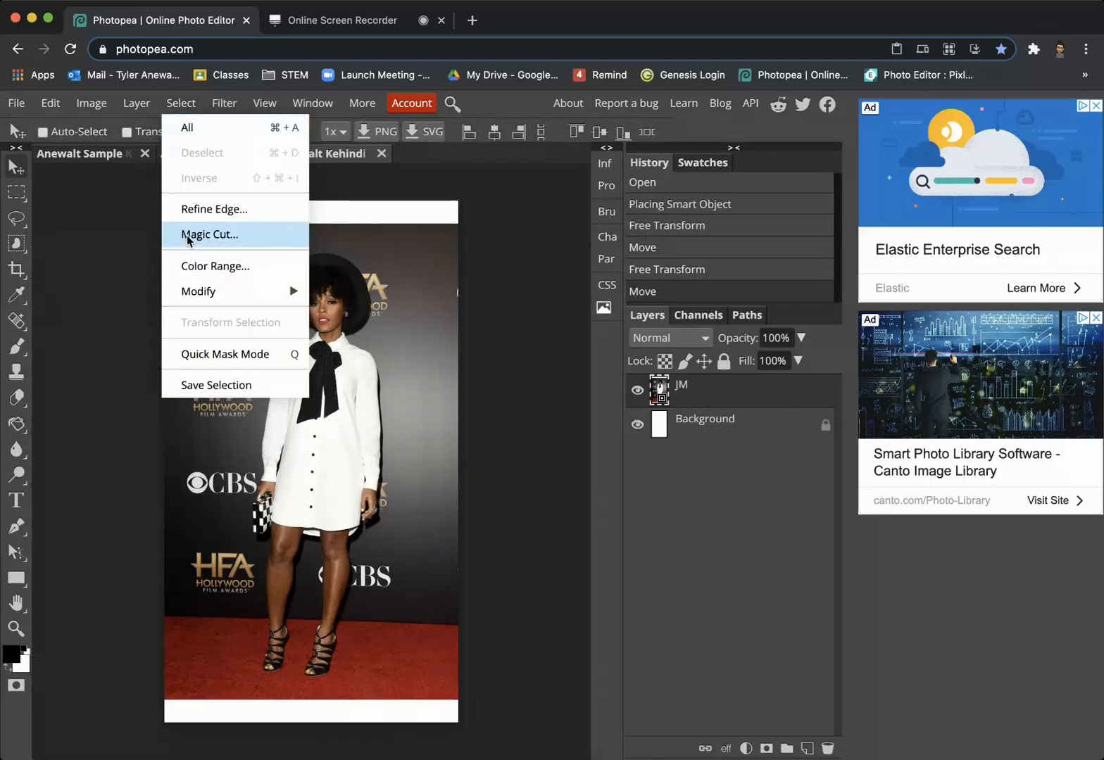
mouse_move(314, 231)
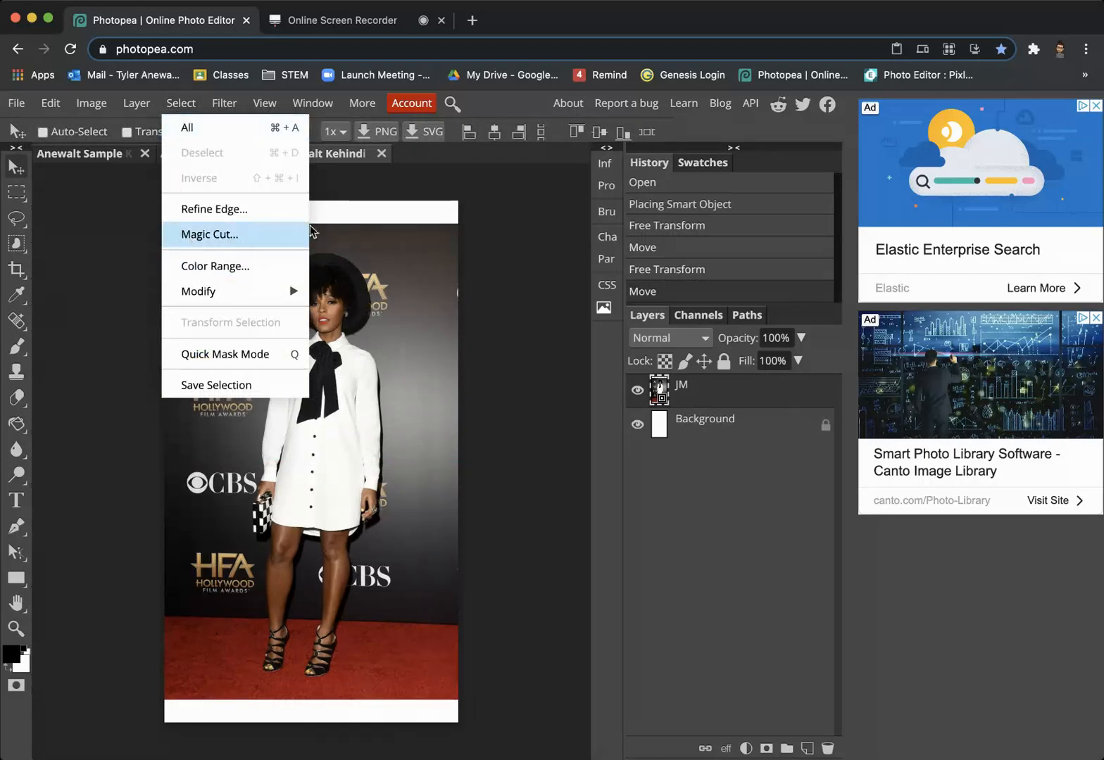
click(209, 235)
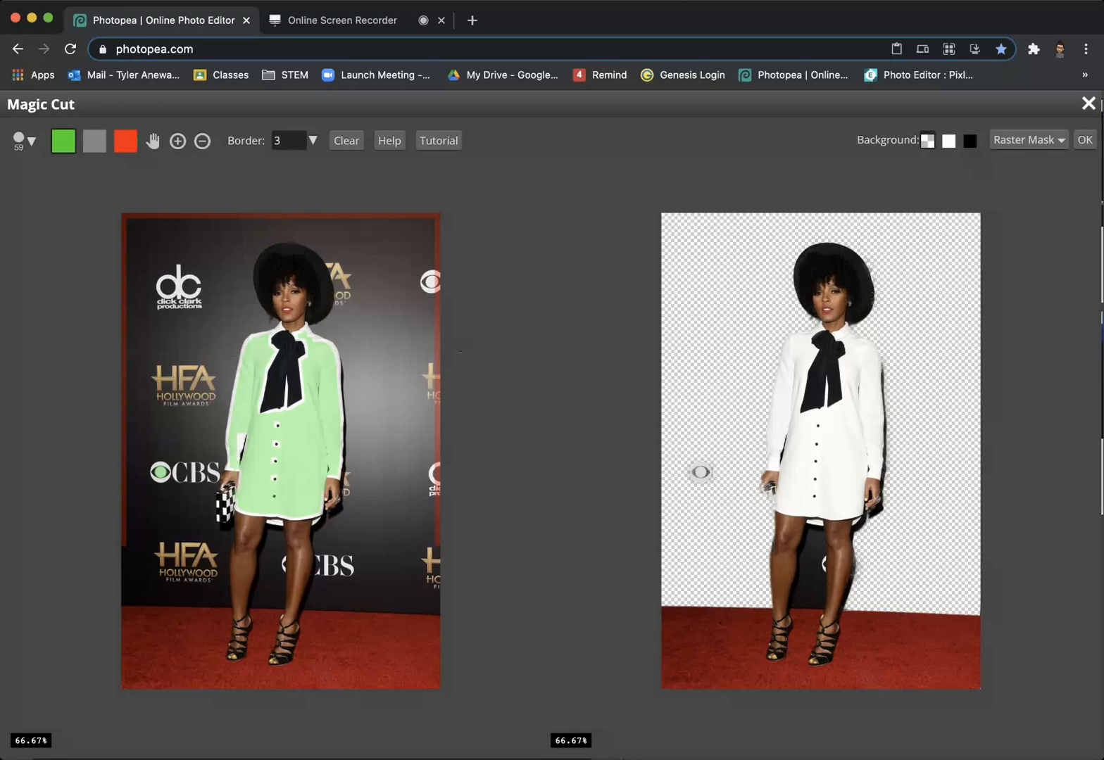
mouse_move(808, 333)
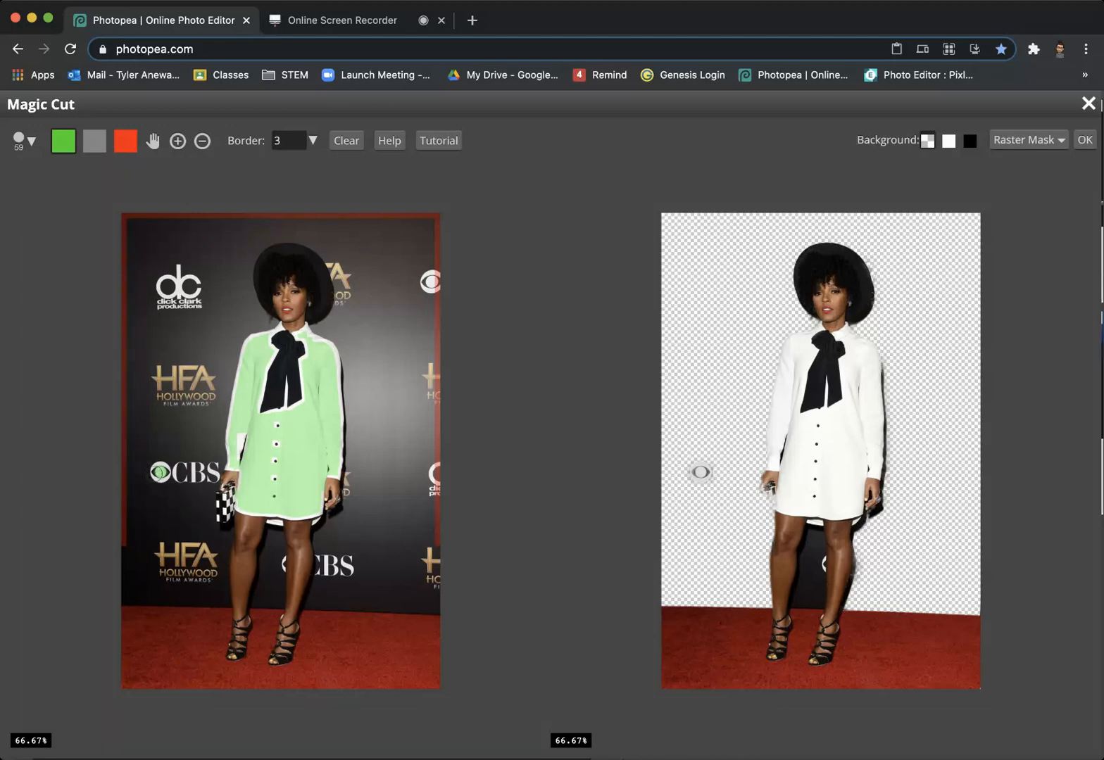
mouse_move(704, 473)
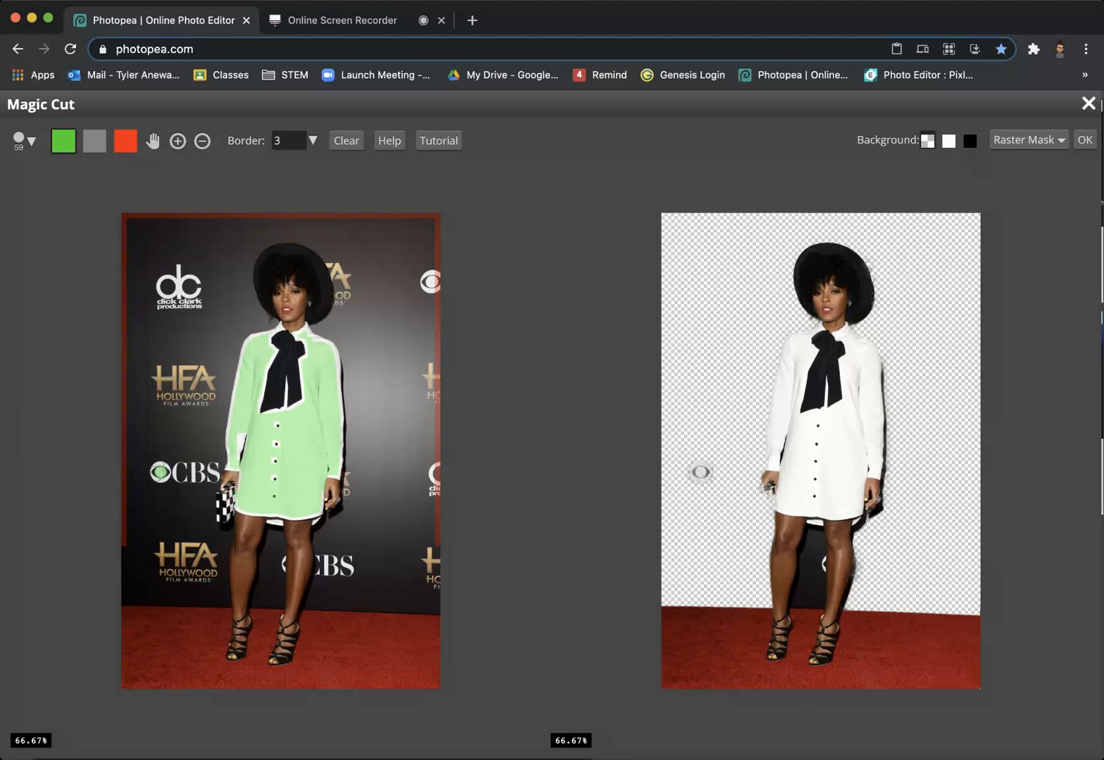
- Choose the red remove marker and mark the backdrop beside the woman as background
click(124, 141)
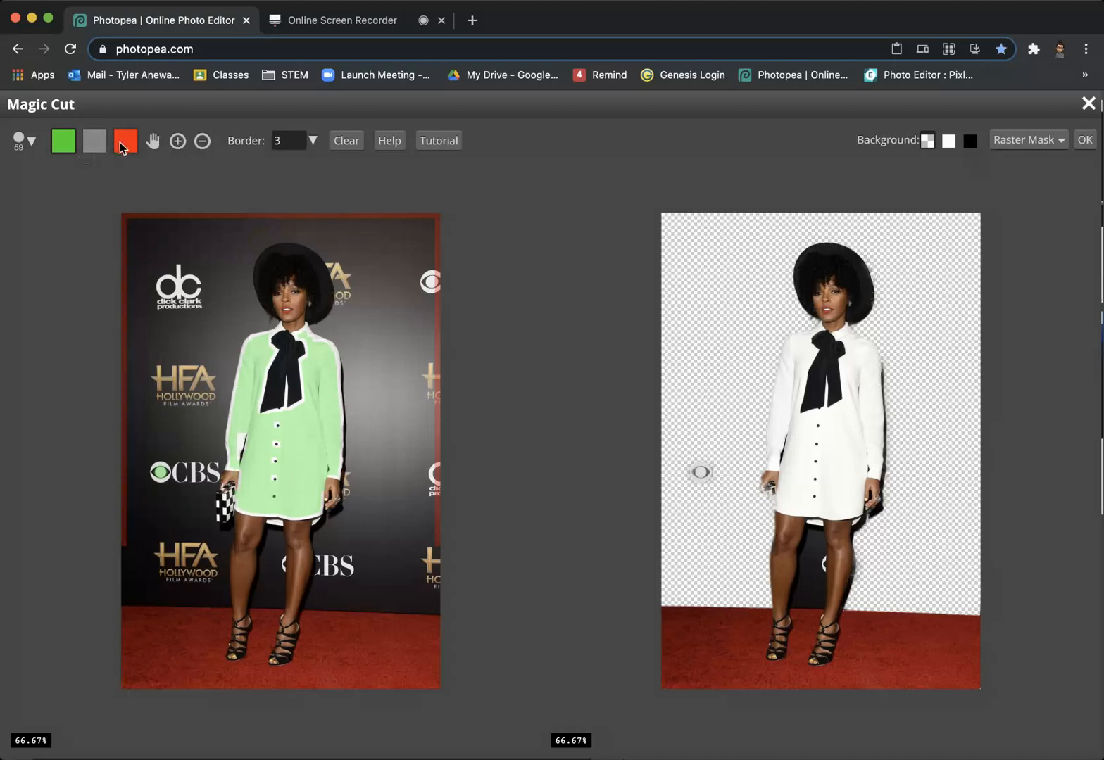
click(125, 141)
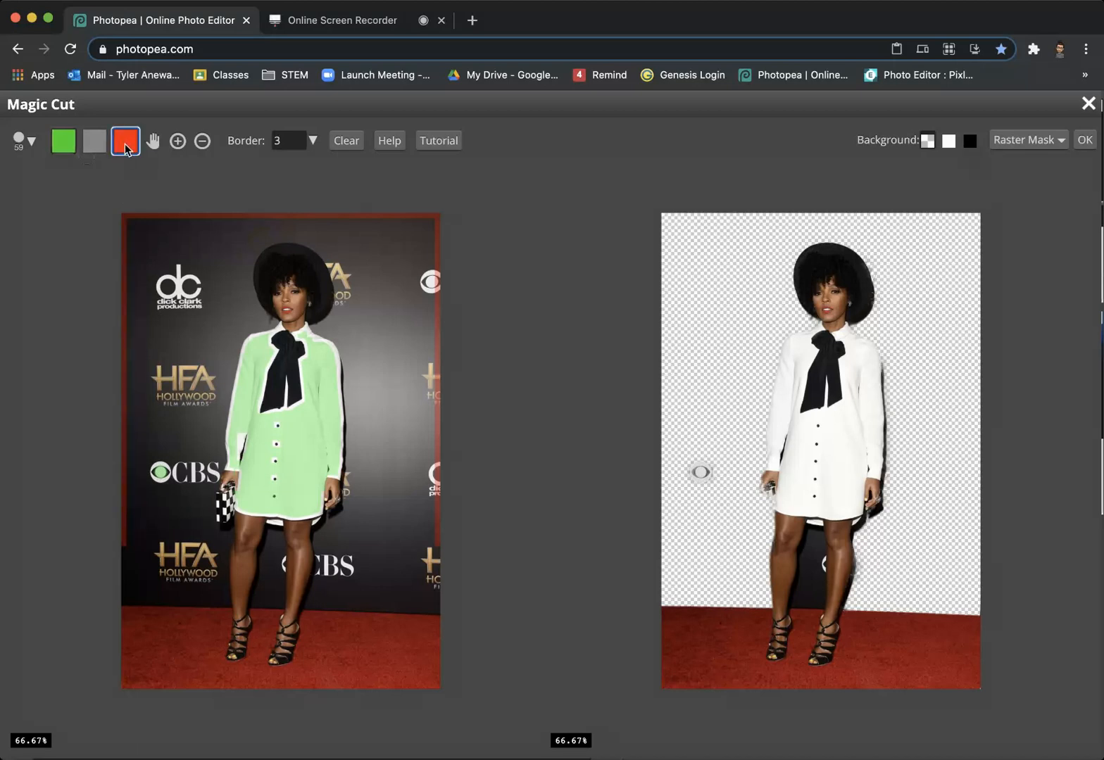
click(125, 141)
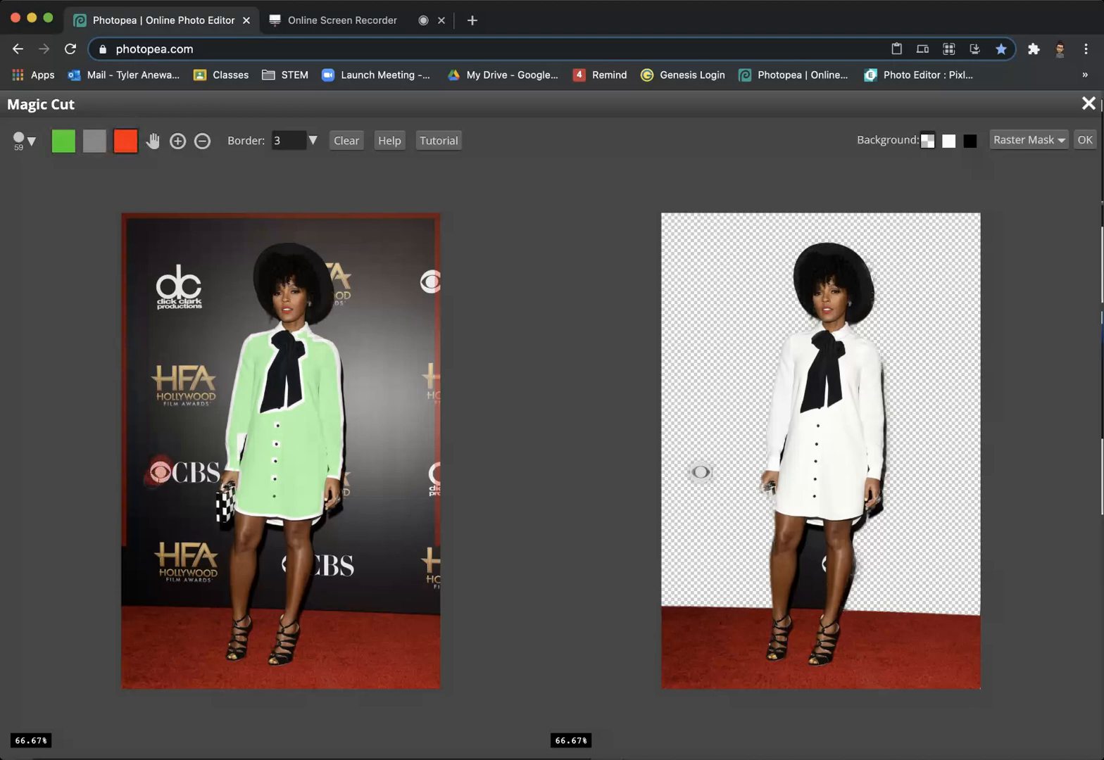
mouse_move(688, 490)
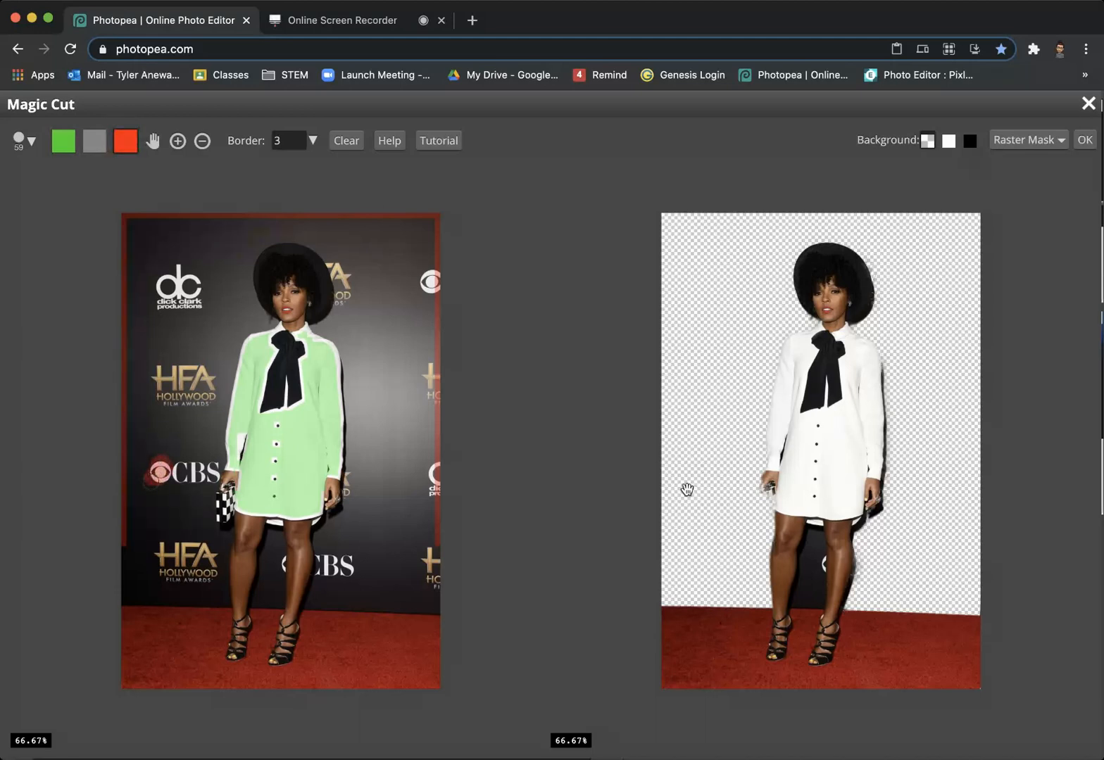
mouse_move(833, 592)
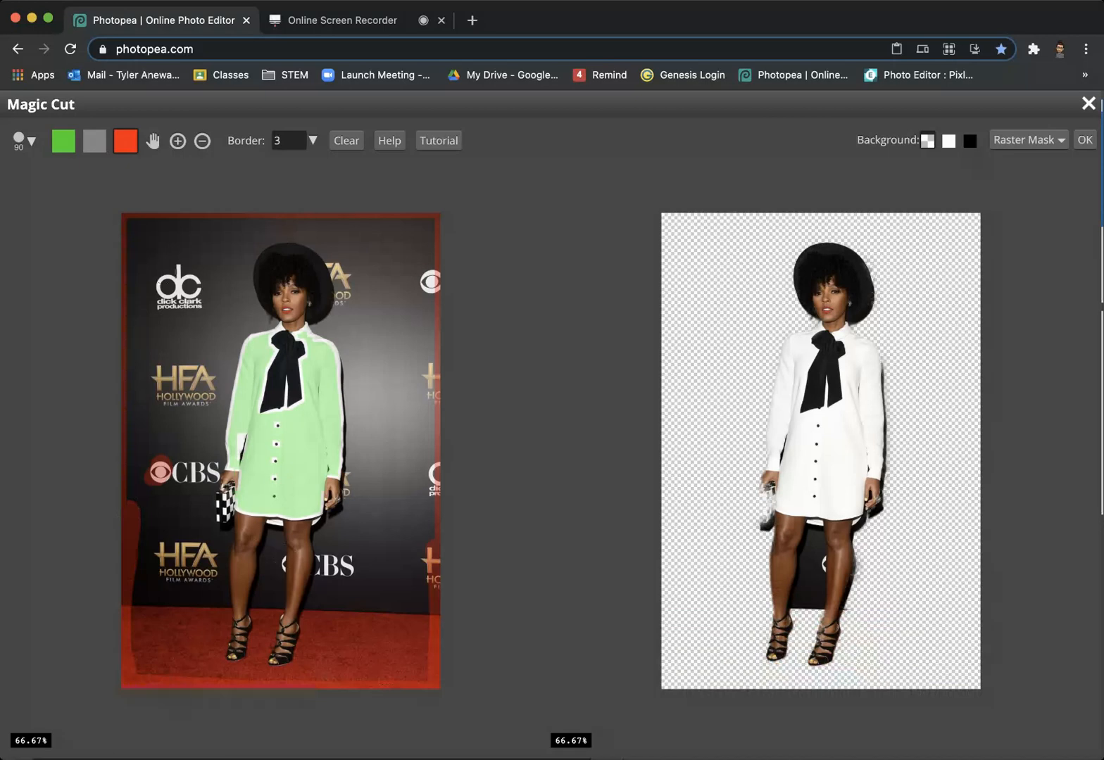
- Shrink the Magic Cut marking brush to 10 px
click(24, 140)
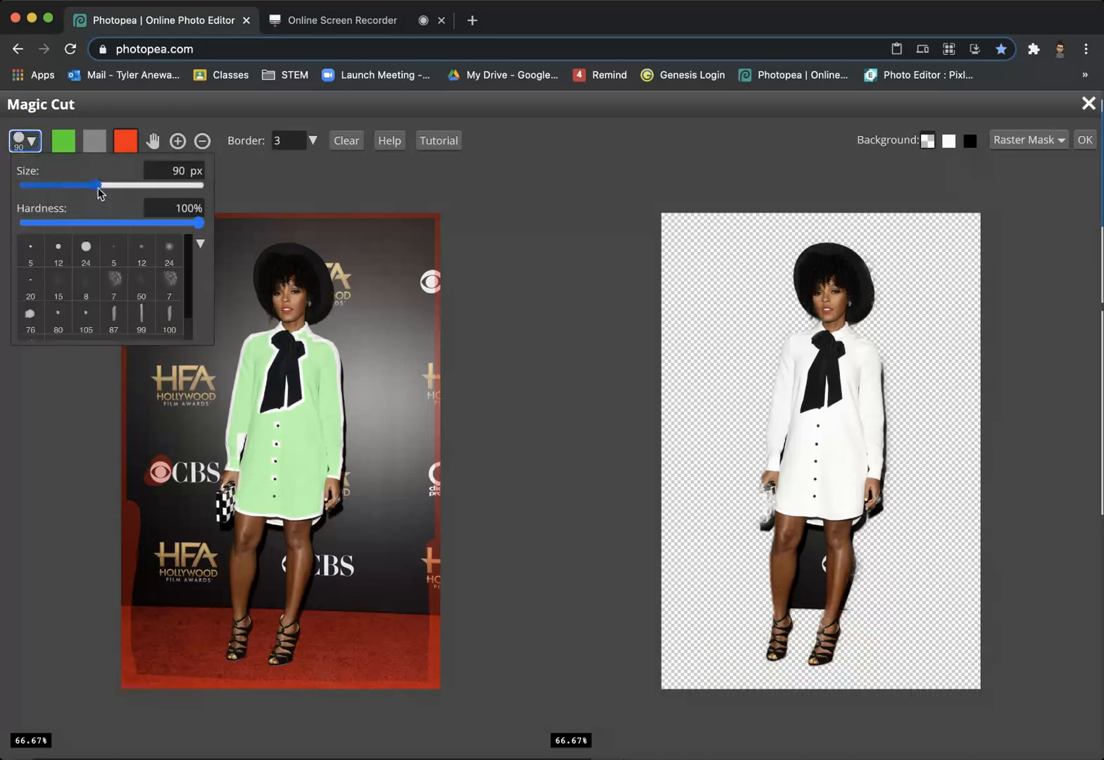
drag(98, 185, 69, 185)
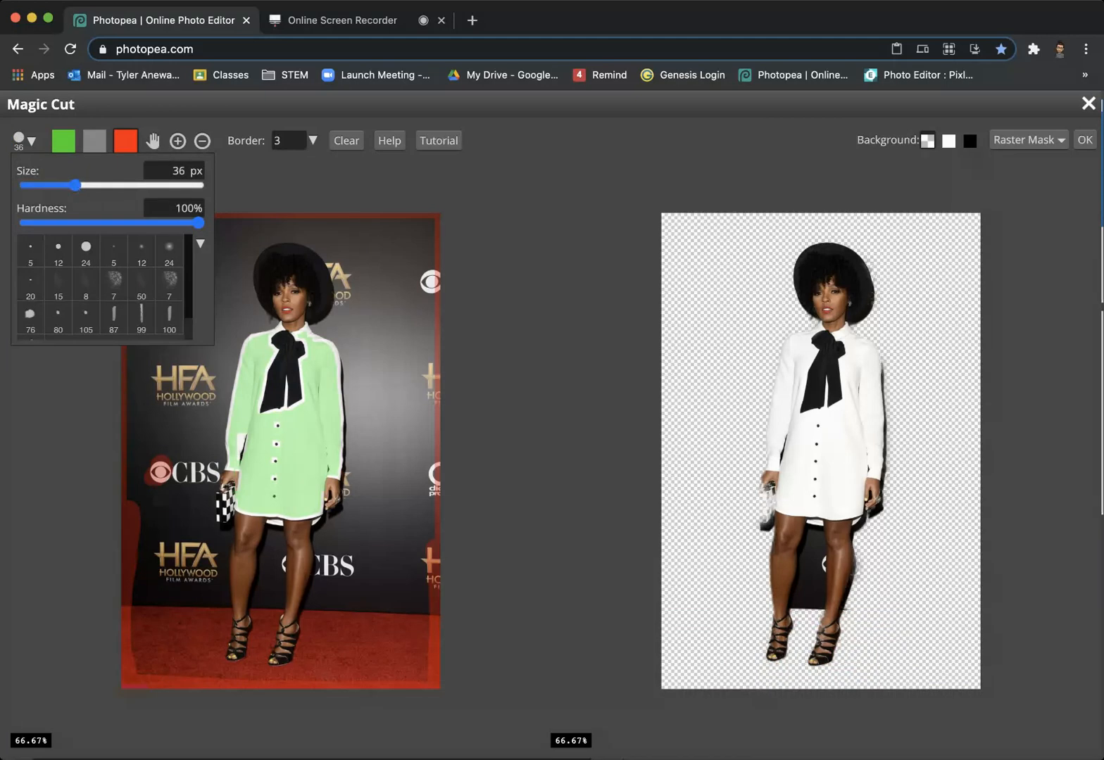
click(21, 140)
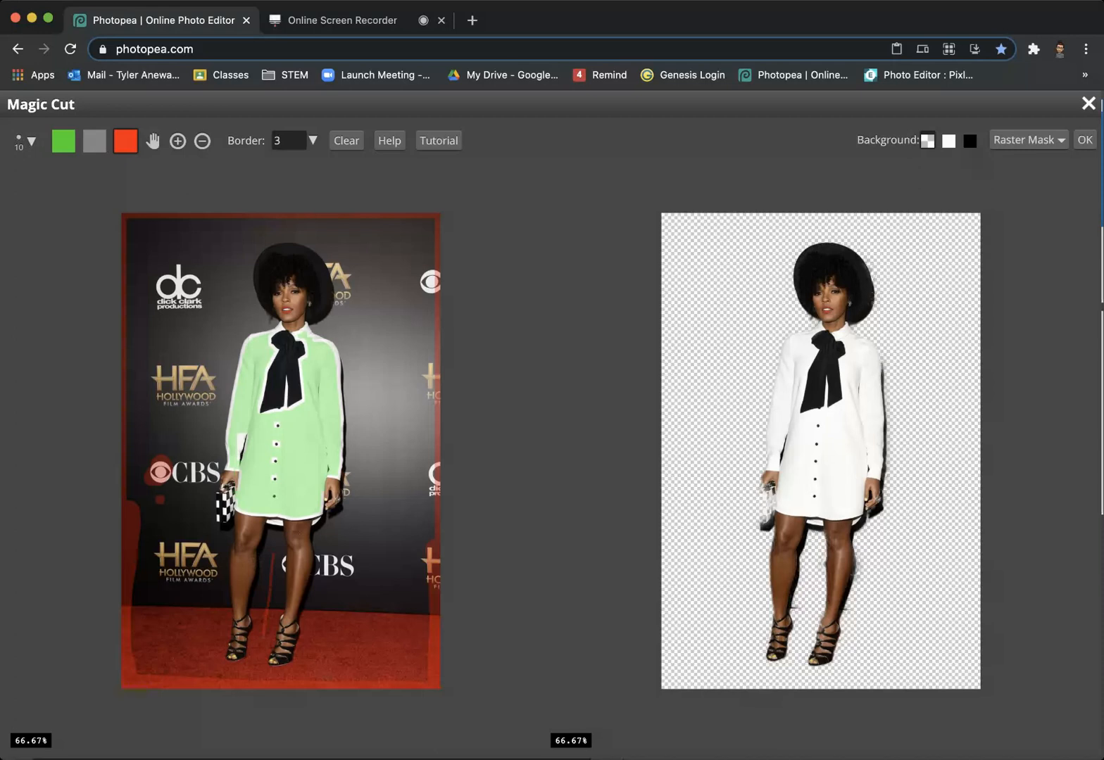
mouse_move(886, 550)
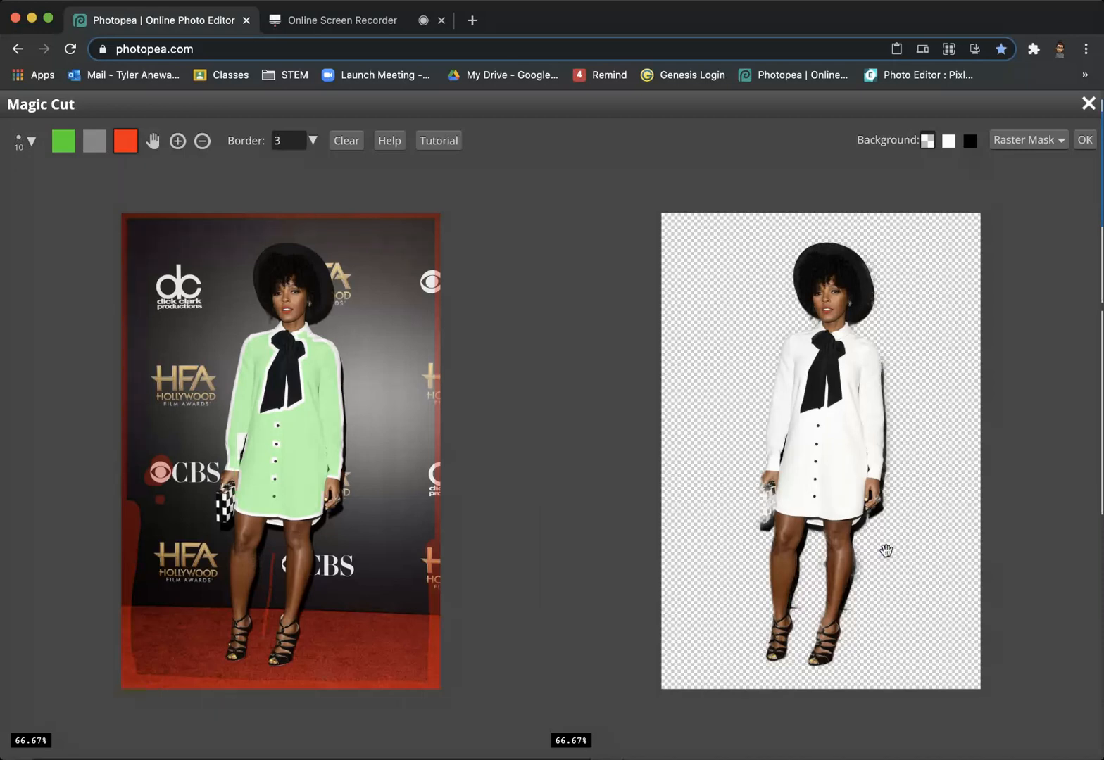
mouse_move(811, 563)
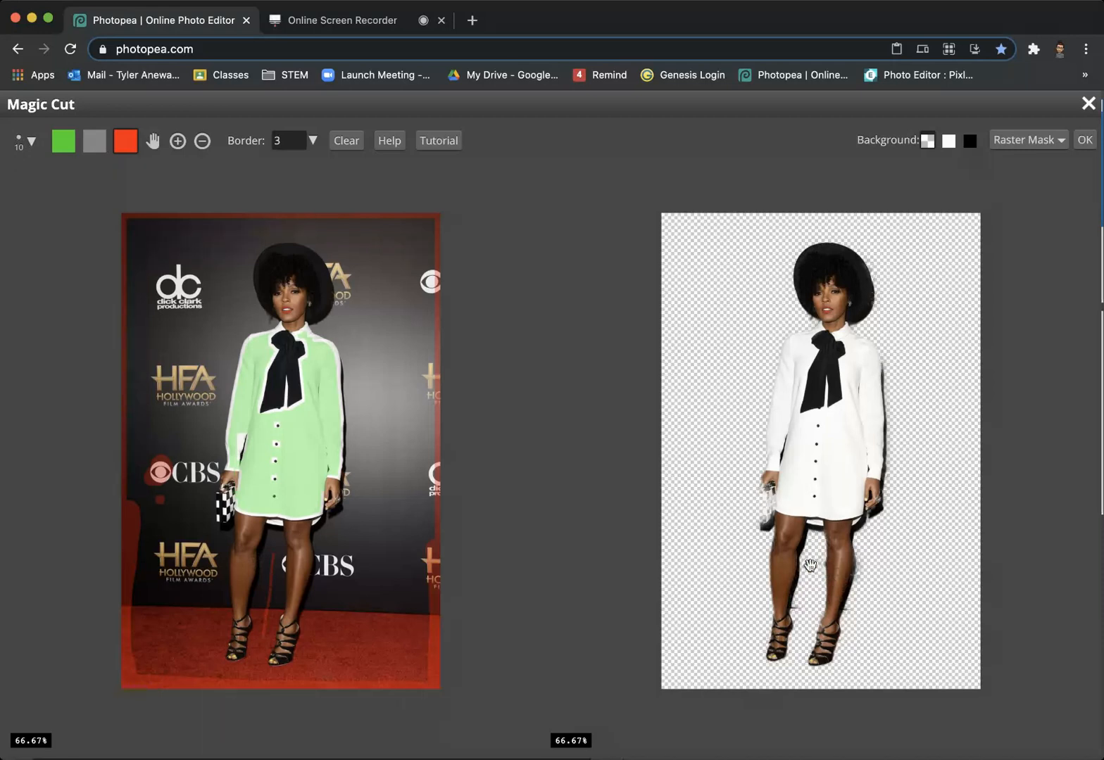
mouse_move(778, 590)
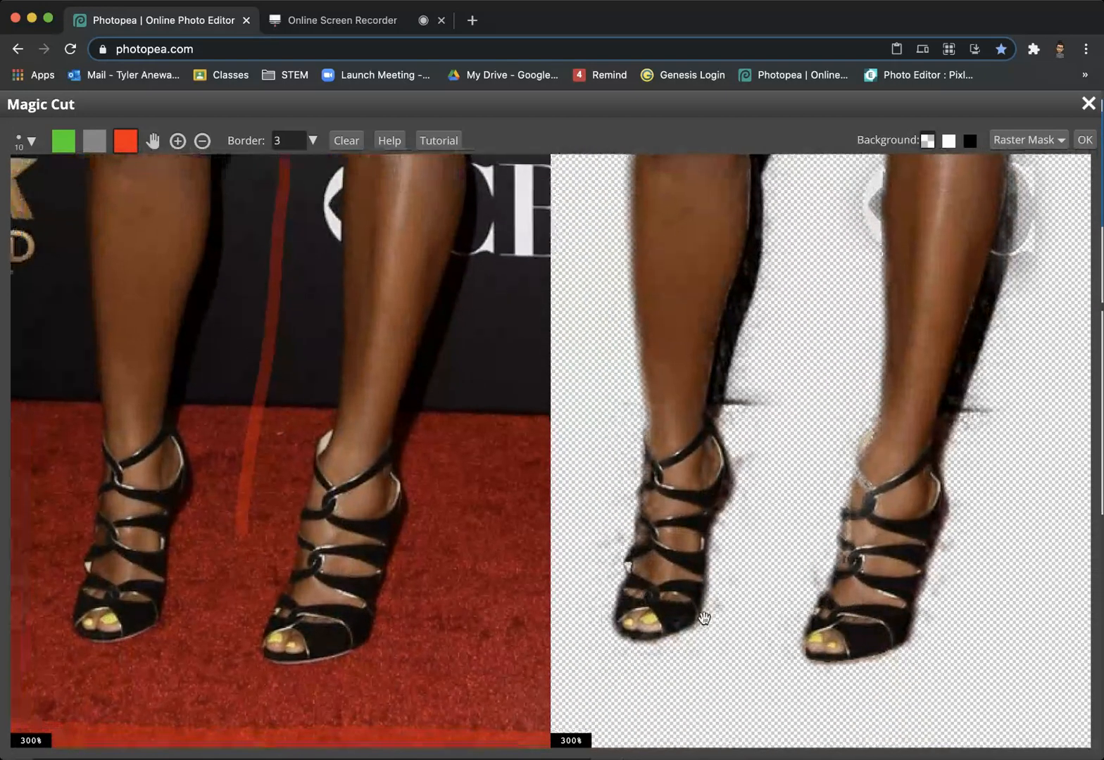
- Mark backdrop around the feet, hand and bag as background, then mark a leg as keep
drag(704, 618, 395, 484)
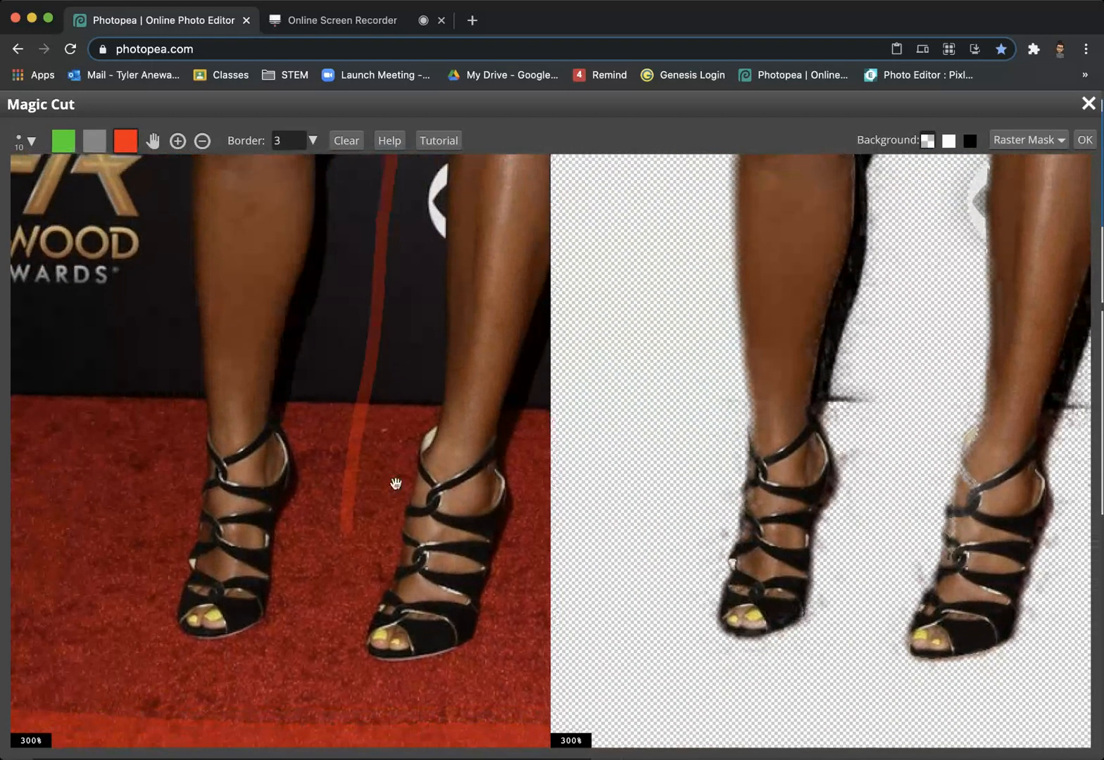
click(125, 140)
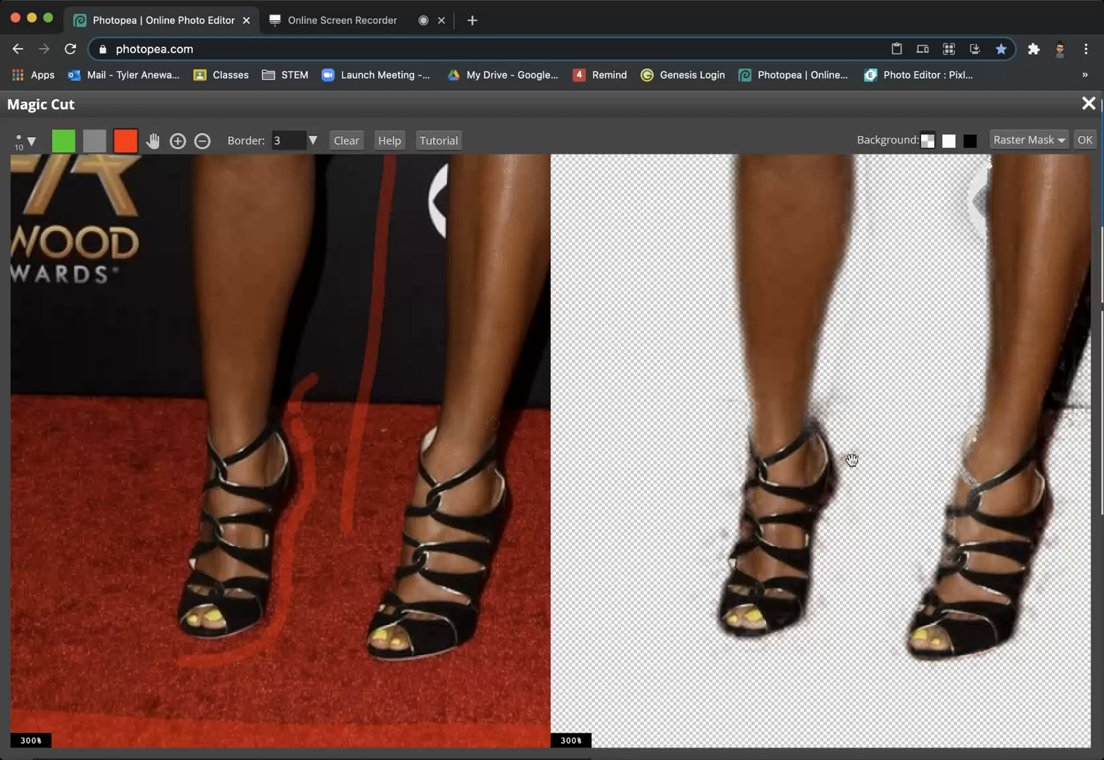
mouse_move(849, 475)
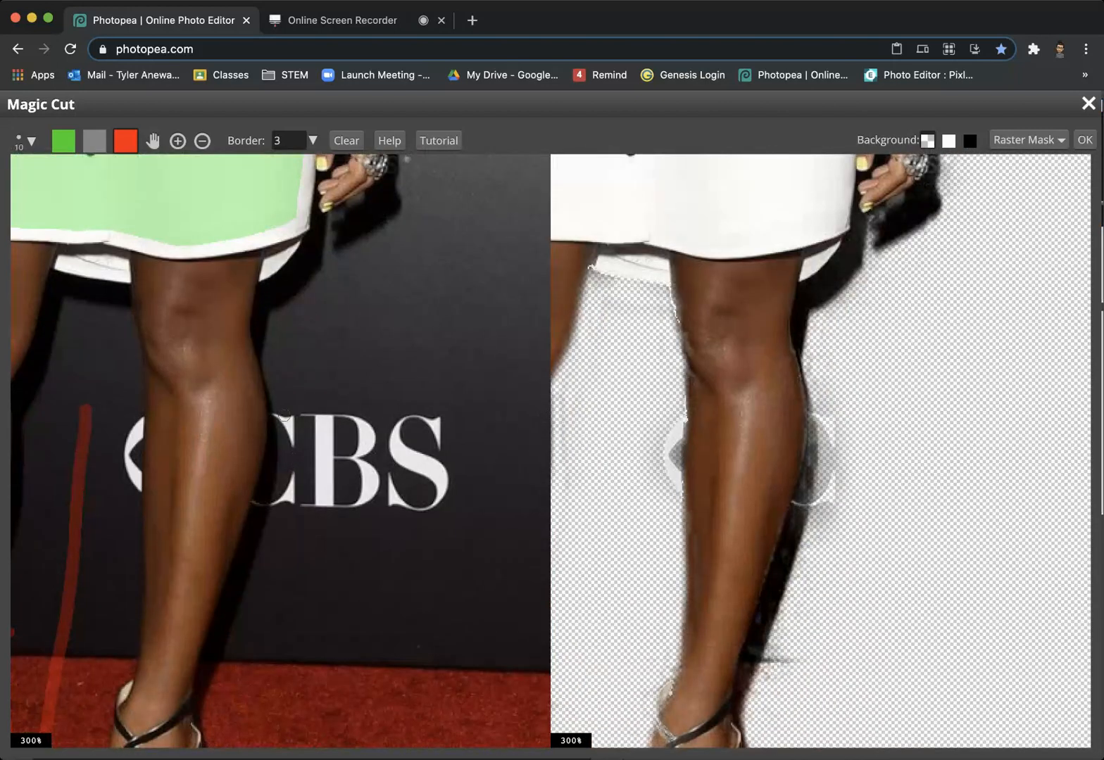
drag(286, 416, 257, 535)
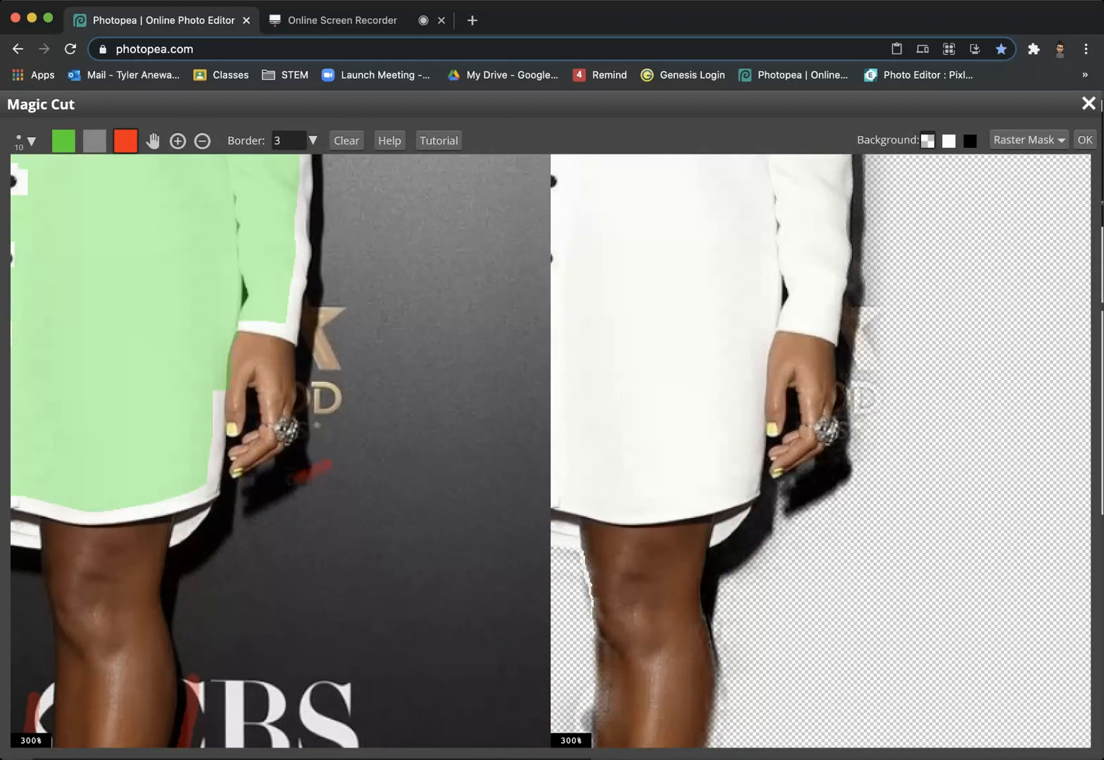
drag(324, 458, 250, 514)
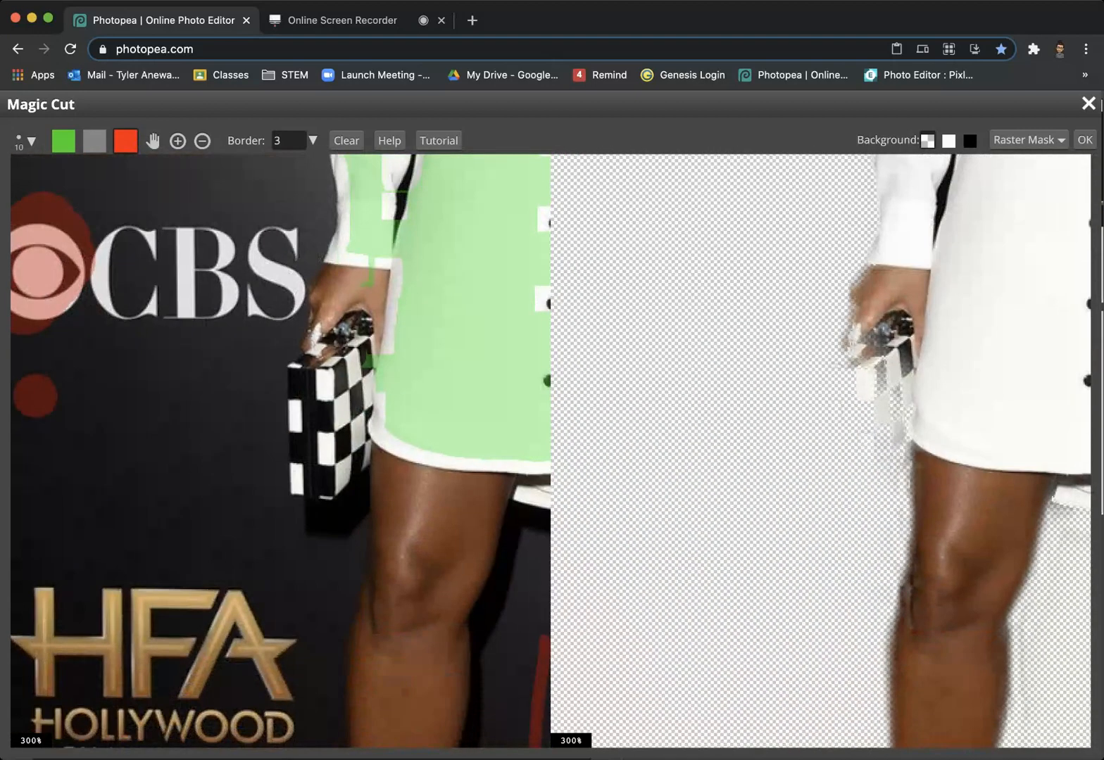
click(63, 141)
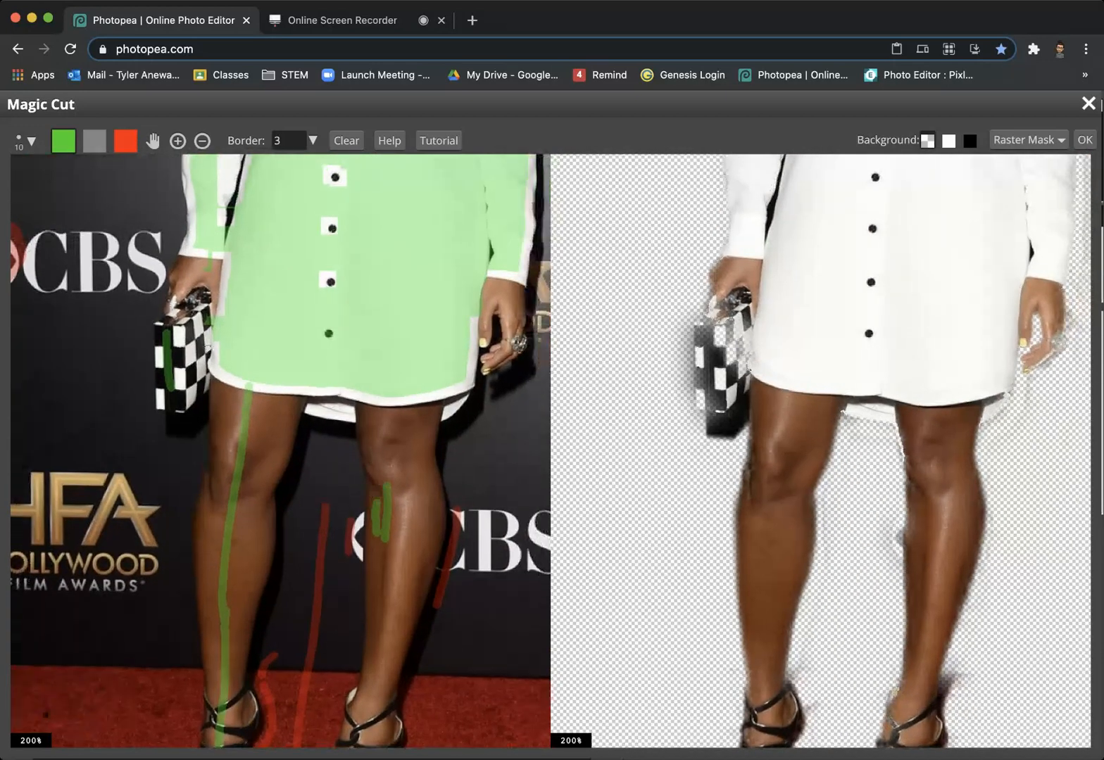
- Paint a green keep stroke down through the hat and face
click(197, 345)
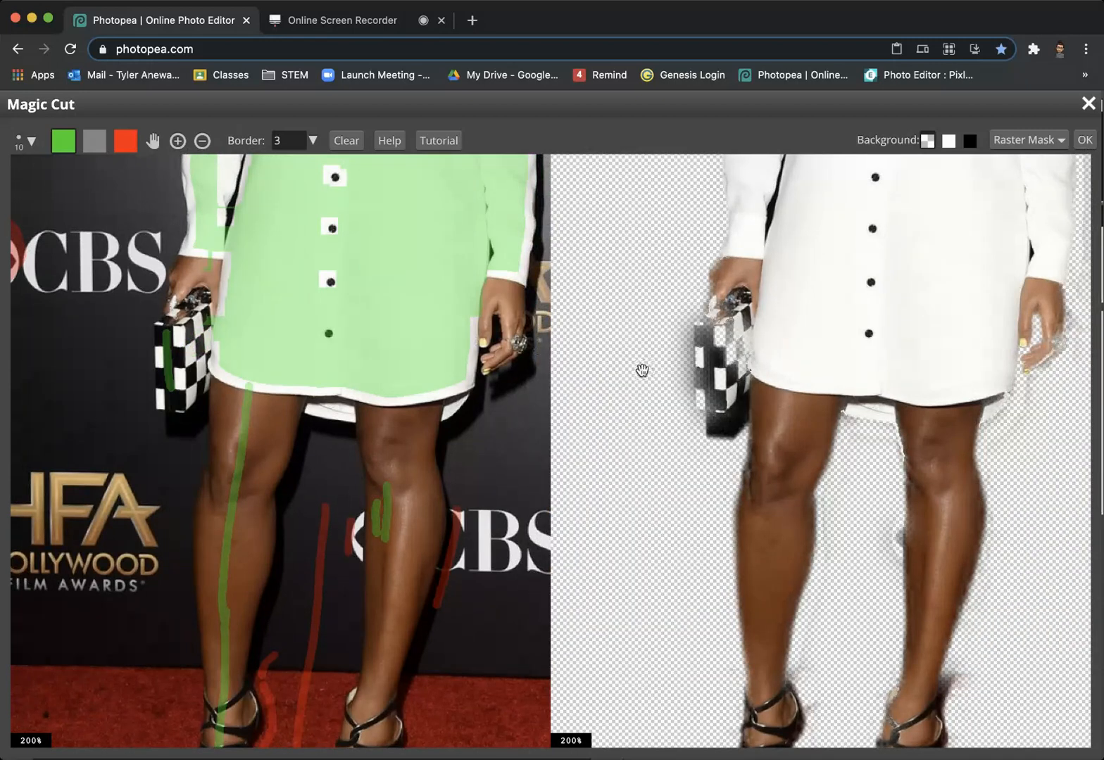
mouse_move(418, 562)
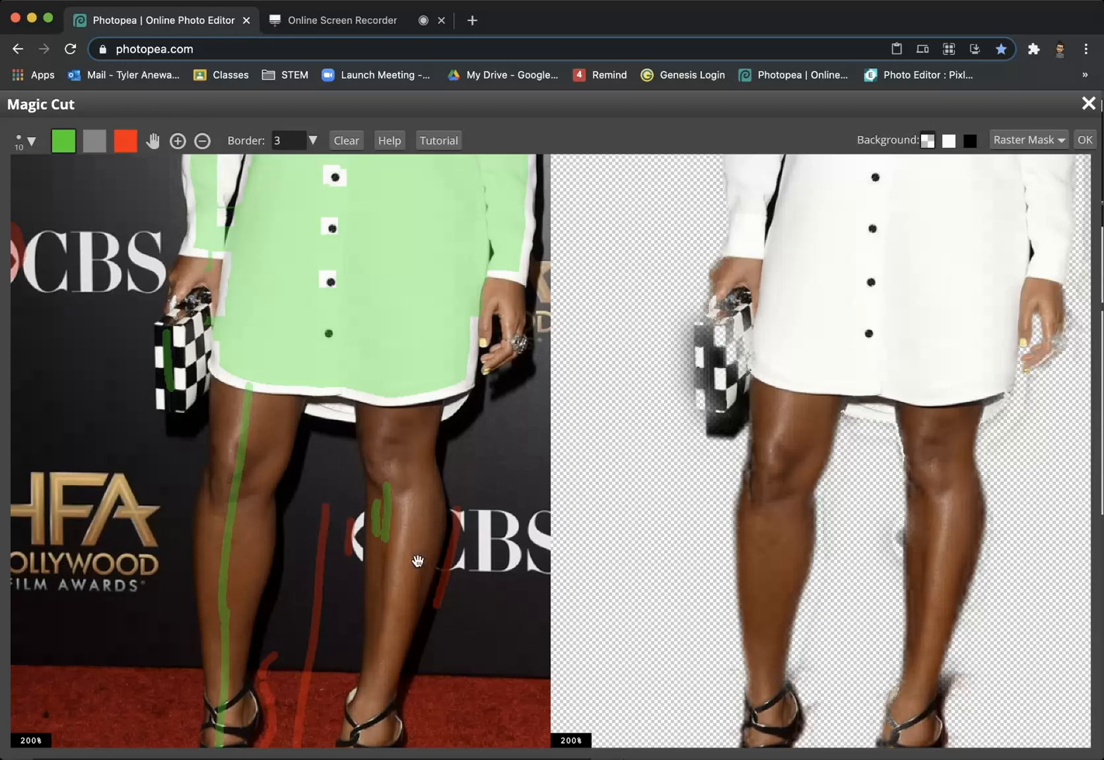
mouse_move(718, 345)
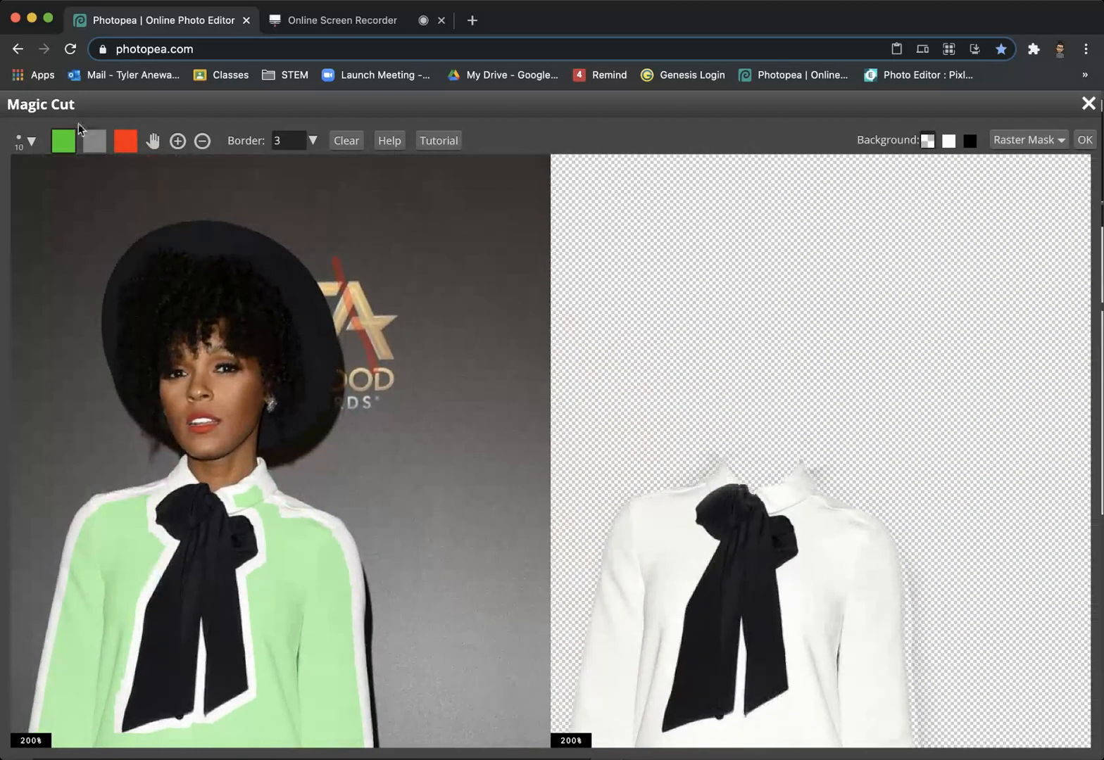
drag(211, 240, 211, 345)
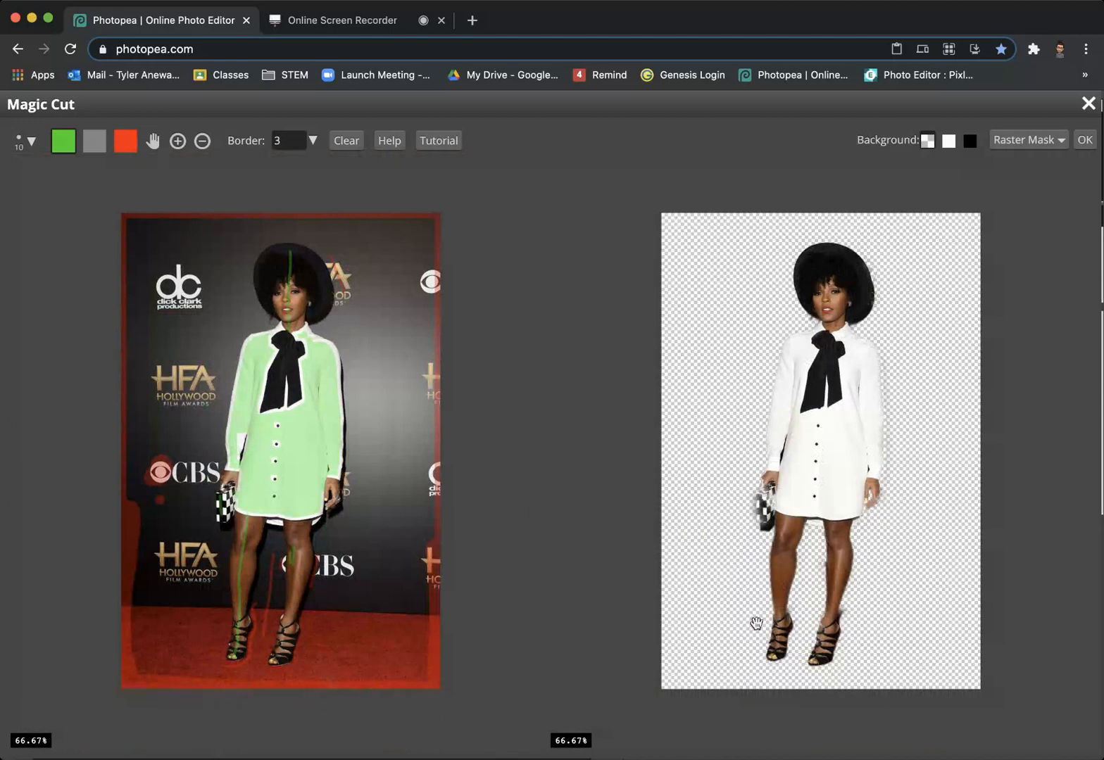
mouse_move(771, 479)
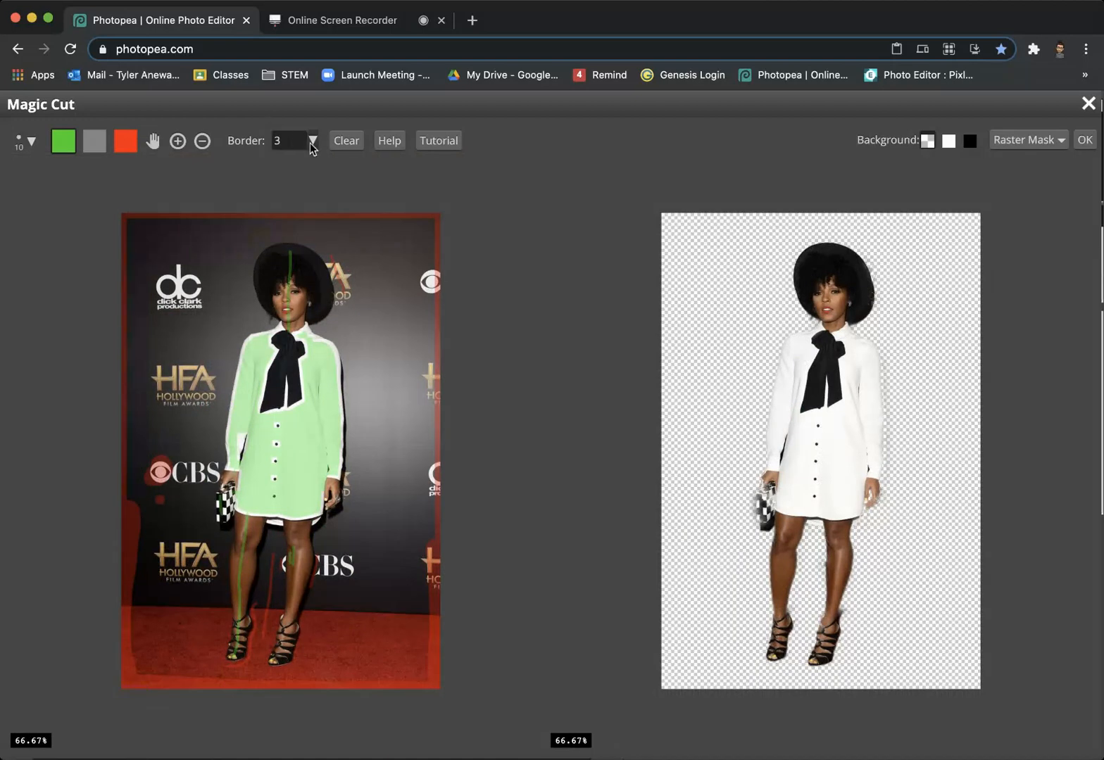
- Set Border to 0 and apply the cutout as a raster mask on JM
click(313, 140)
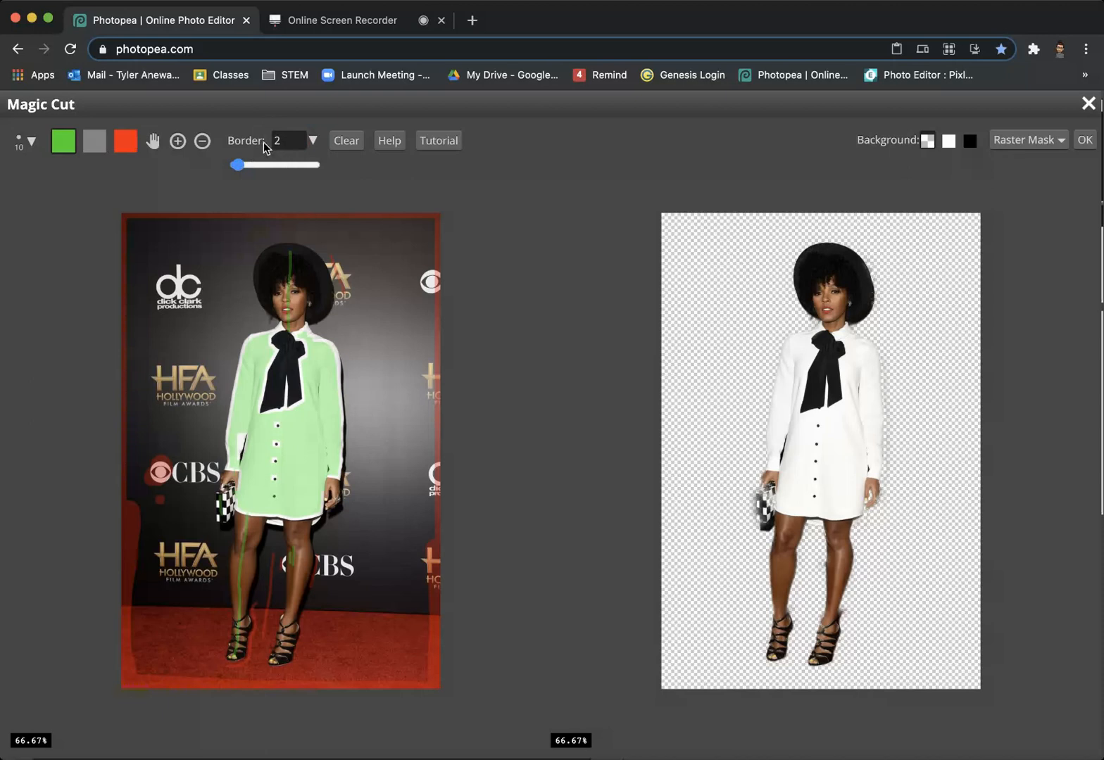
click(290, 141)
text(0)
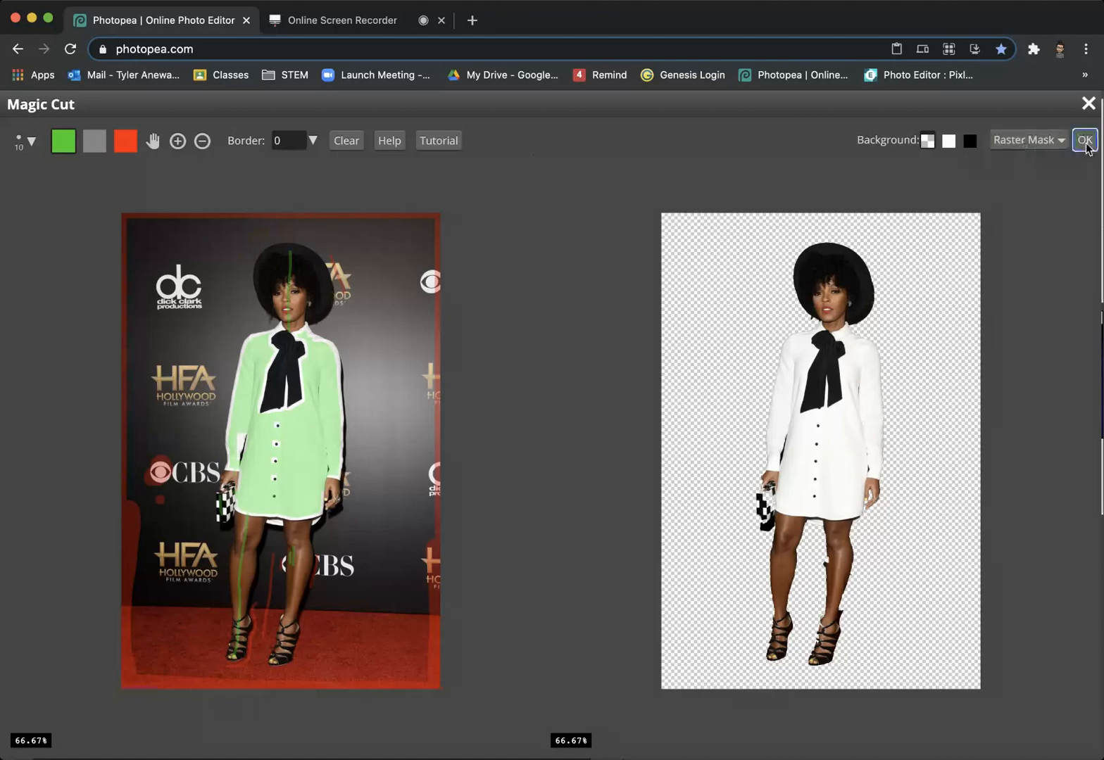
click(1085, 140)
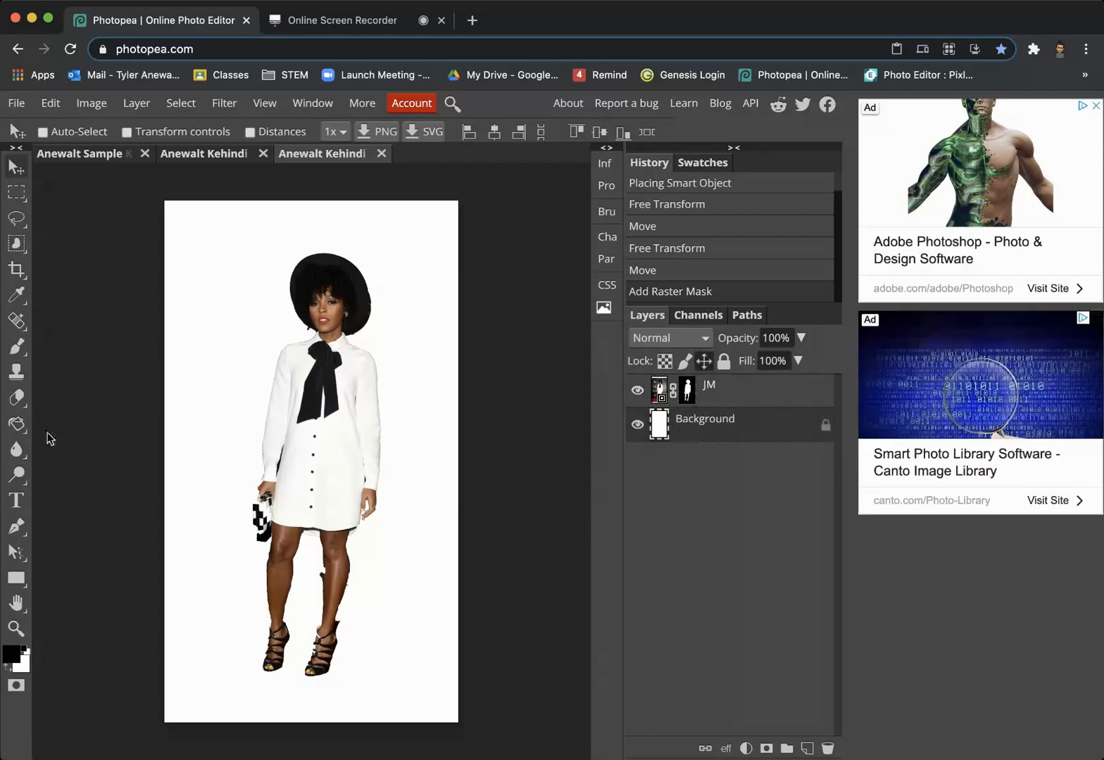
- Pick an orange foreground colour, fill the background, and start touching up the mask
click(11, 658)
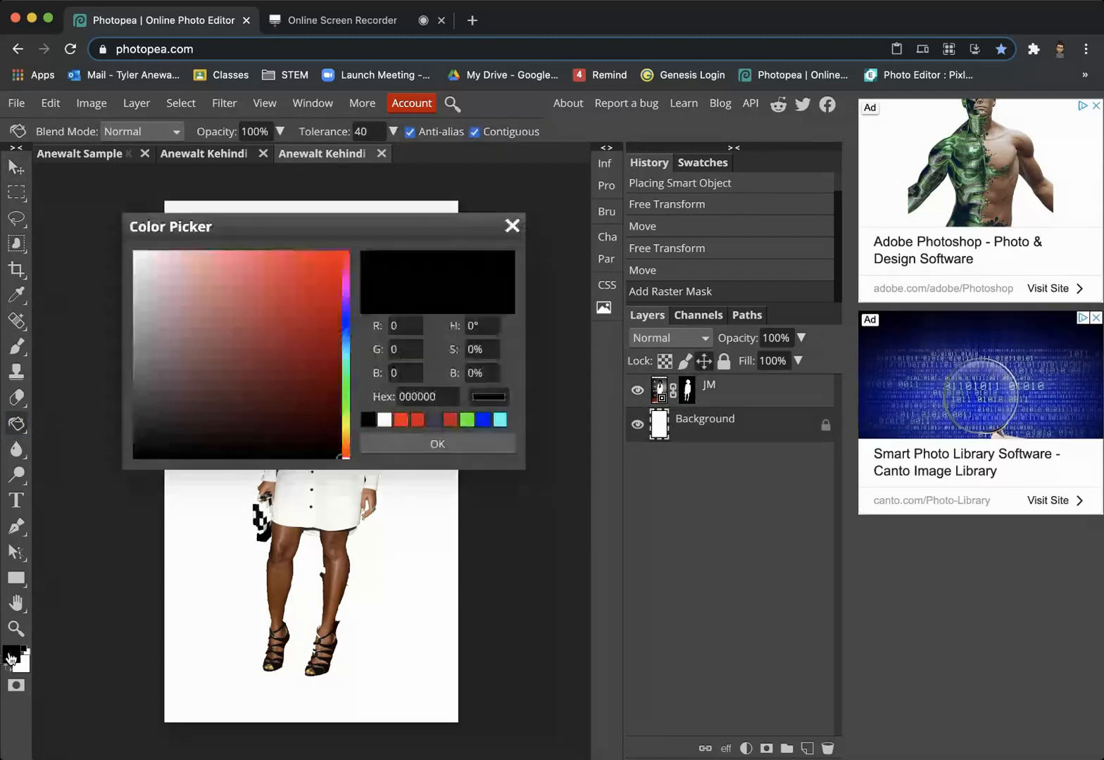
click(345, 454)
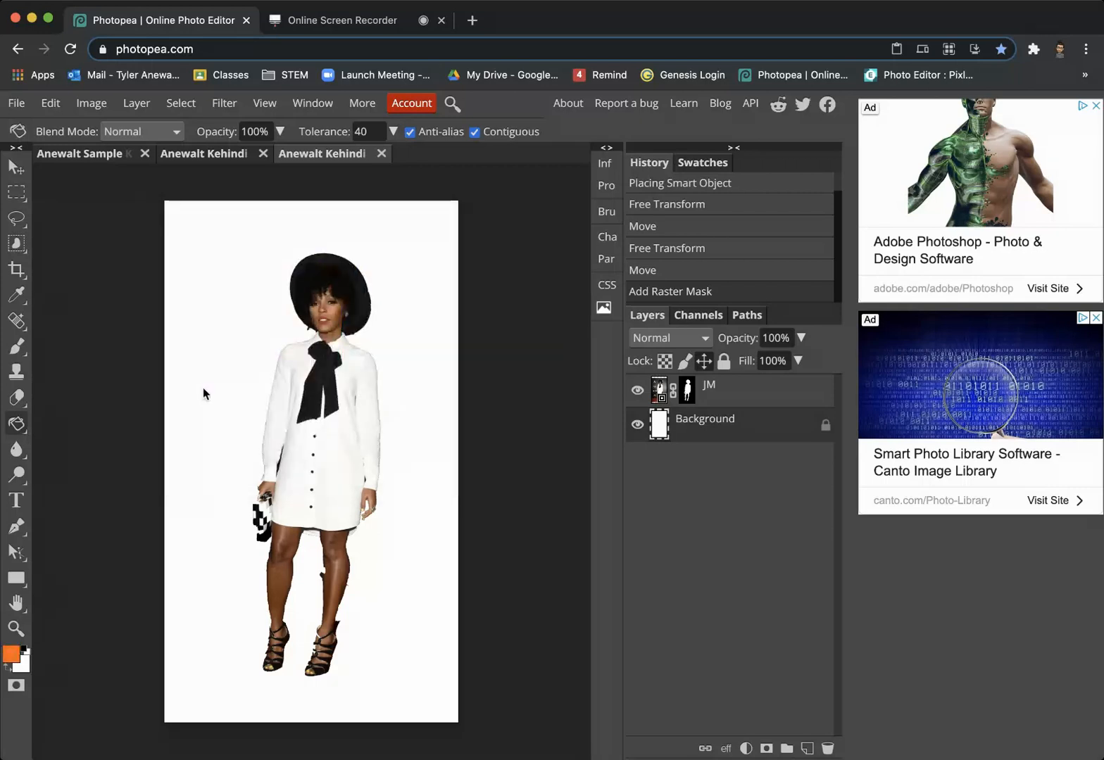
click(220, 370)
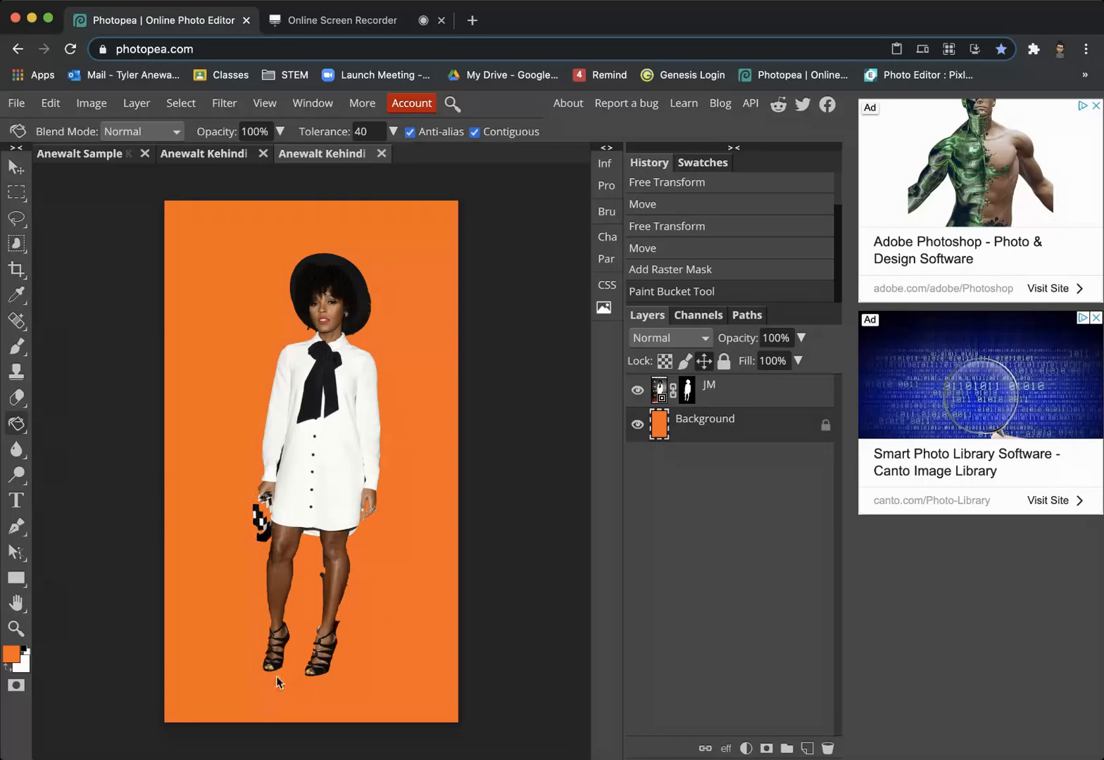
mouse_move(359, 574)
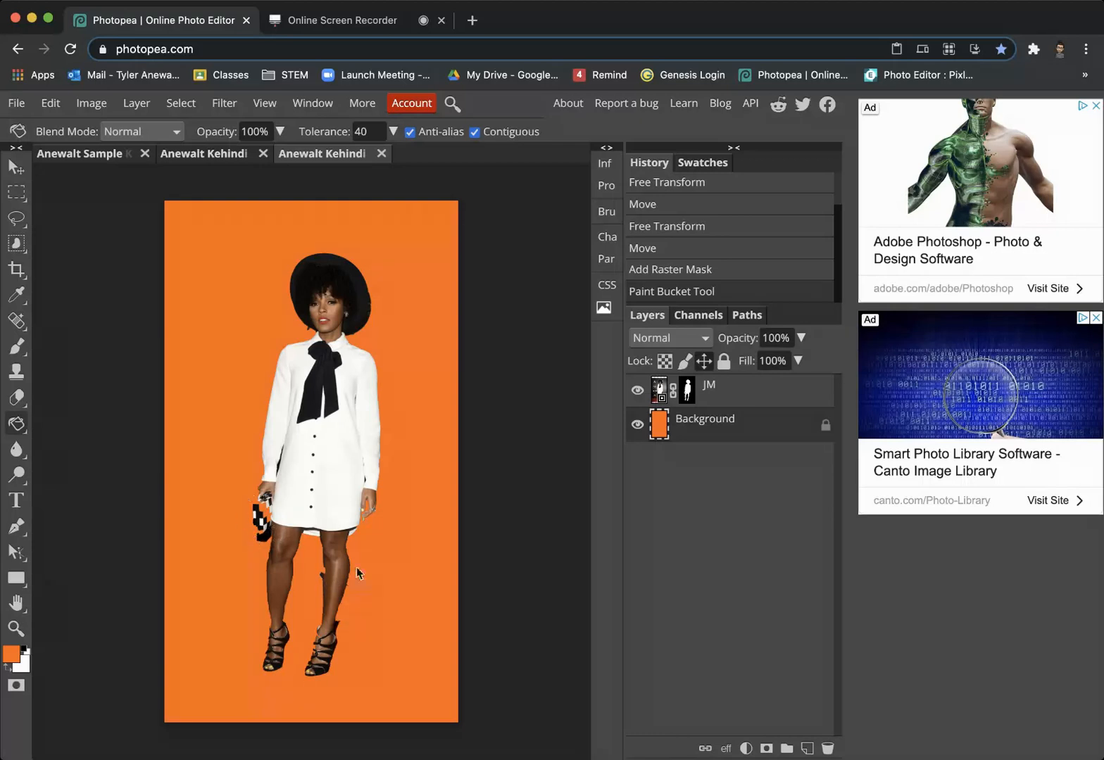
click(685, 390)
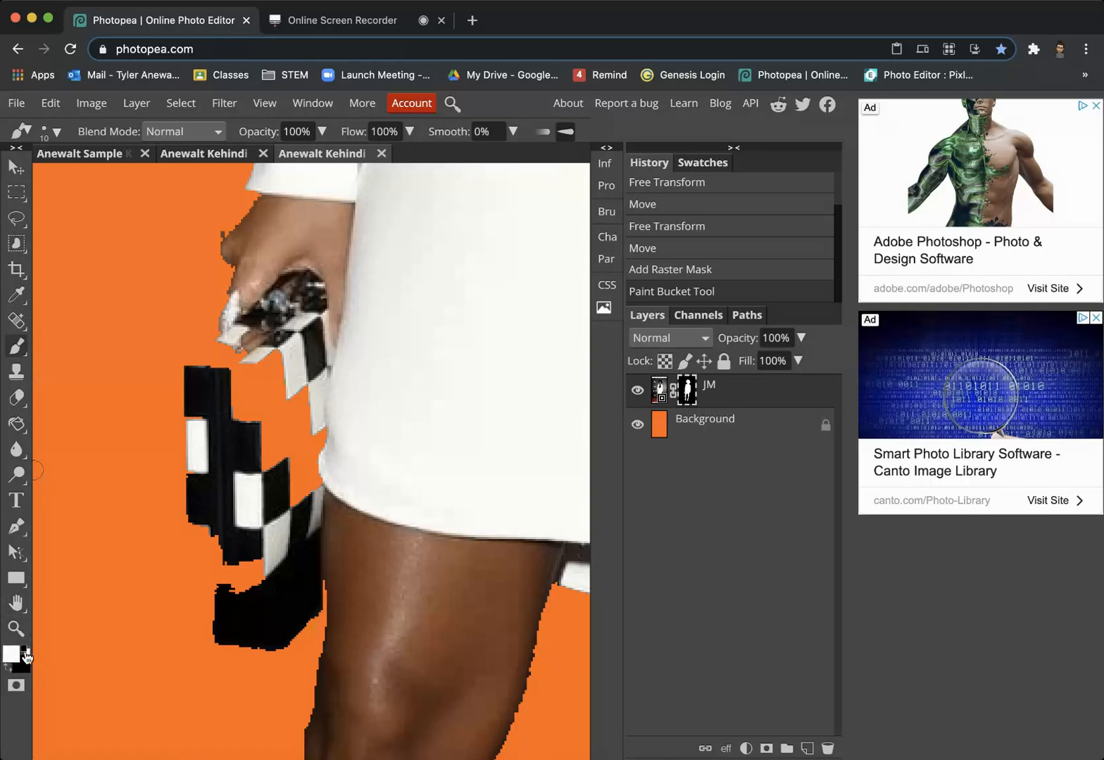
mouse_move(51, 635)
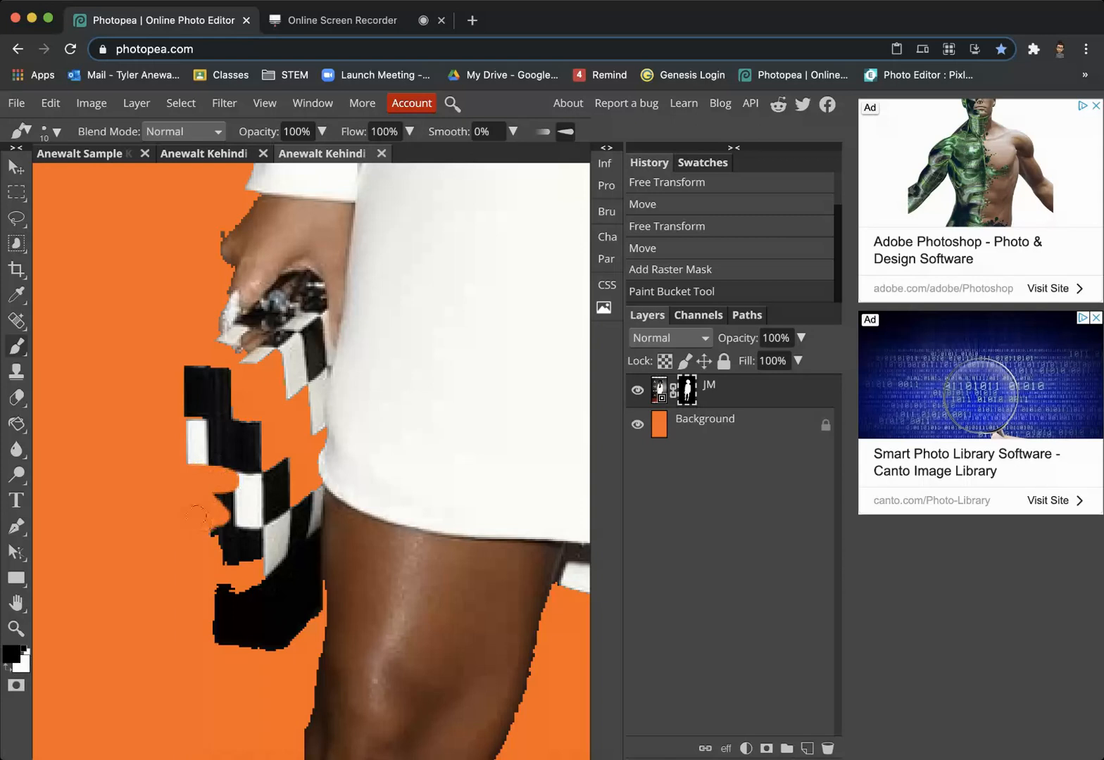
- Paint the checkered clutch back into the mask and hide leftover background beneath it
click(225, 521)
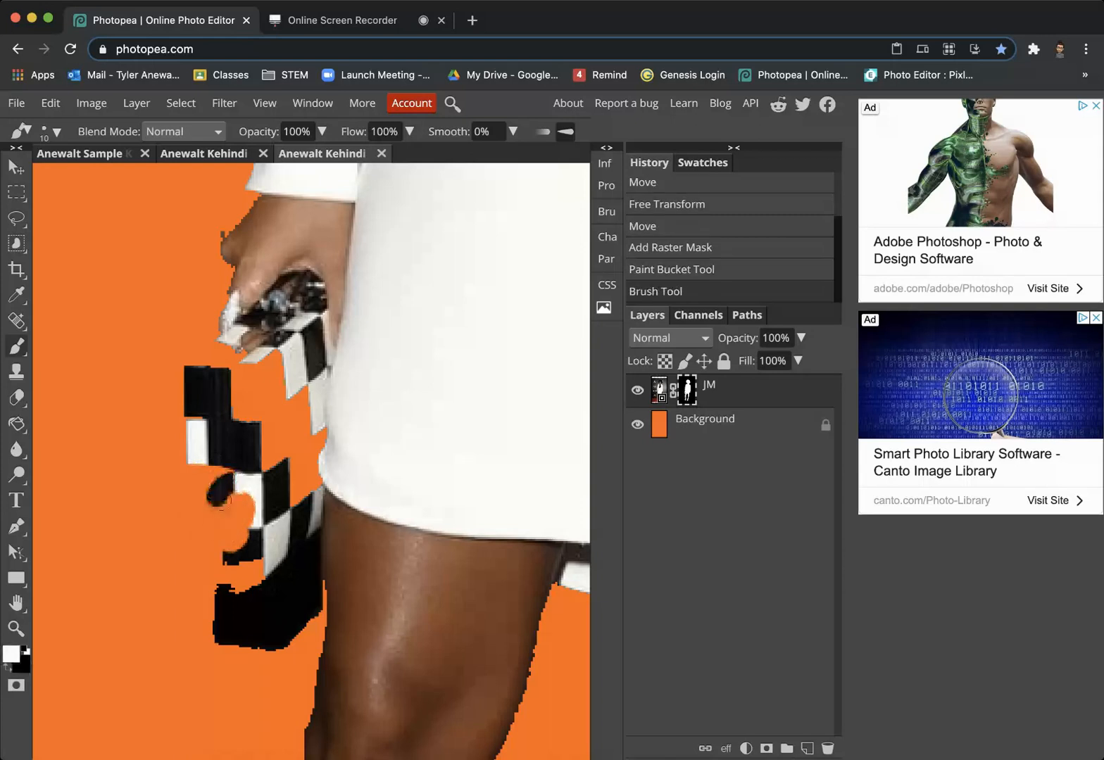
click(197, 431)
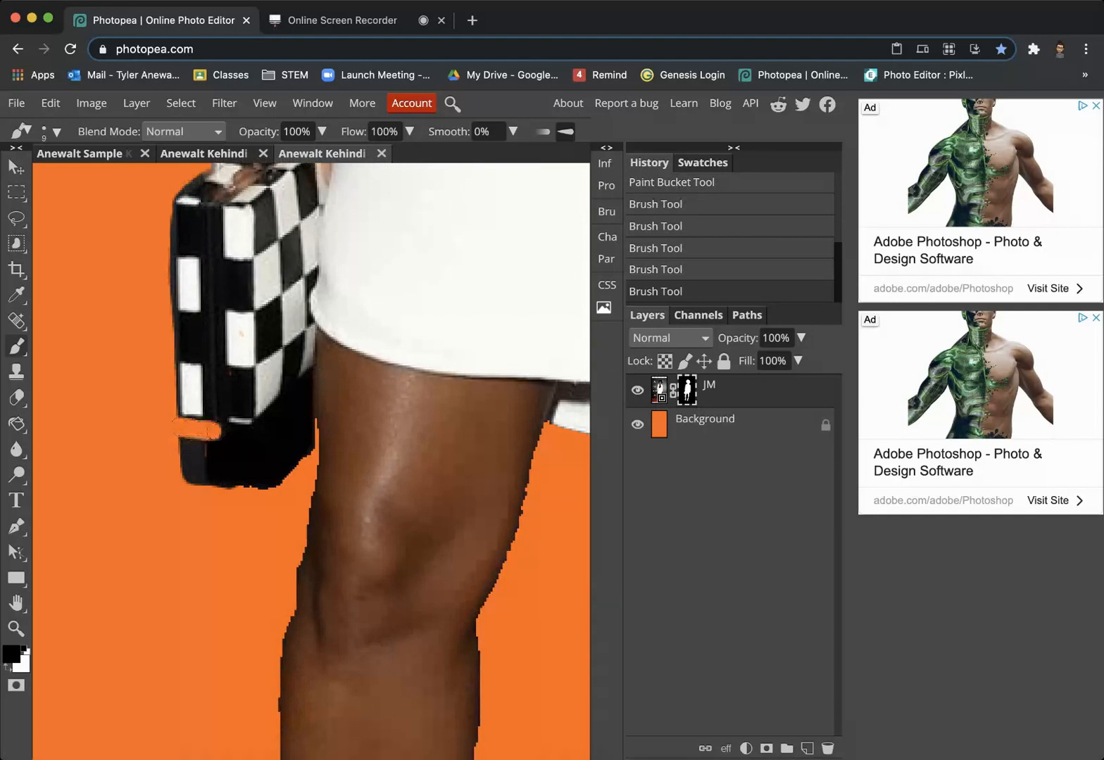
click(218, 440)
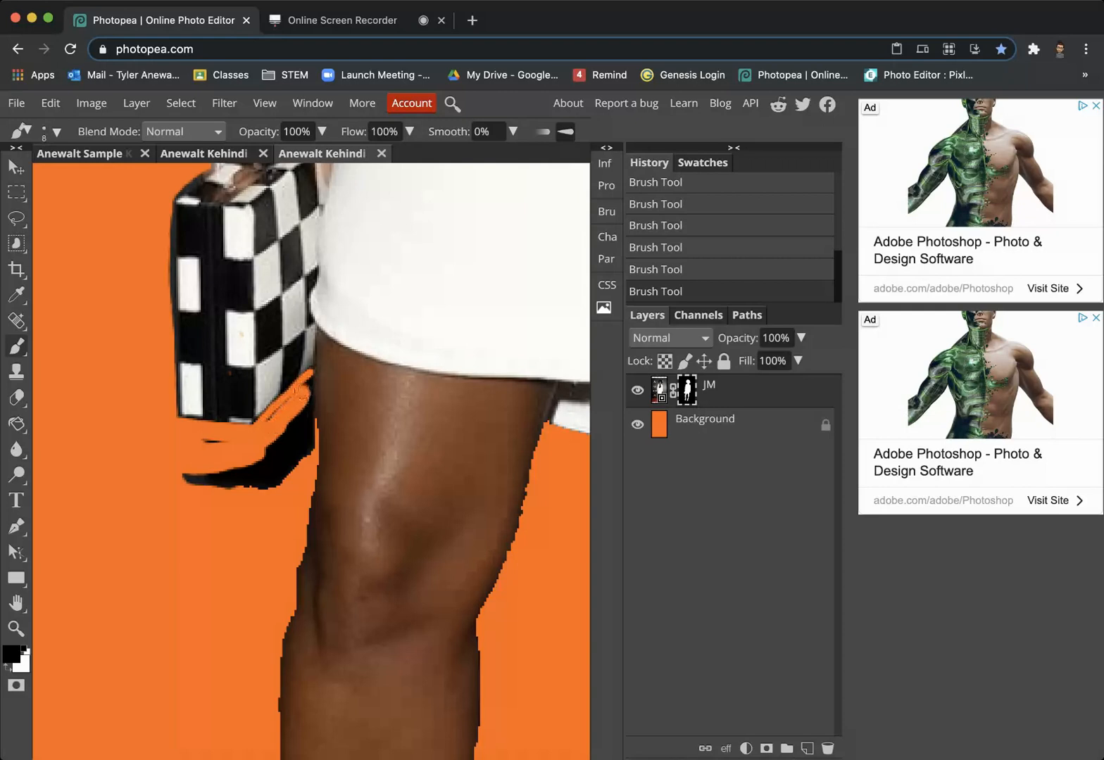
drag(296, 380, 226, 486)
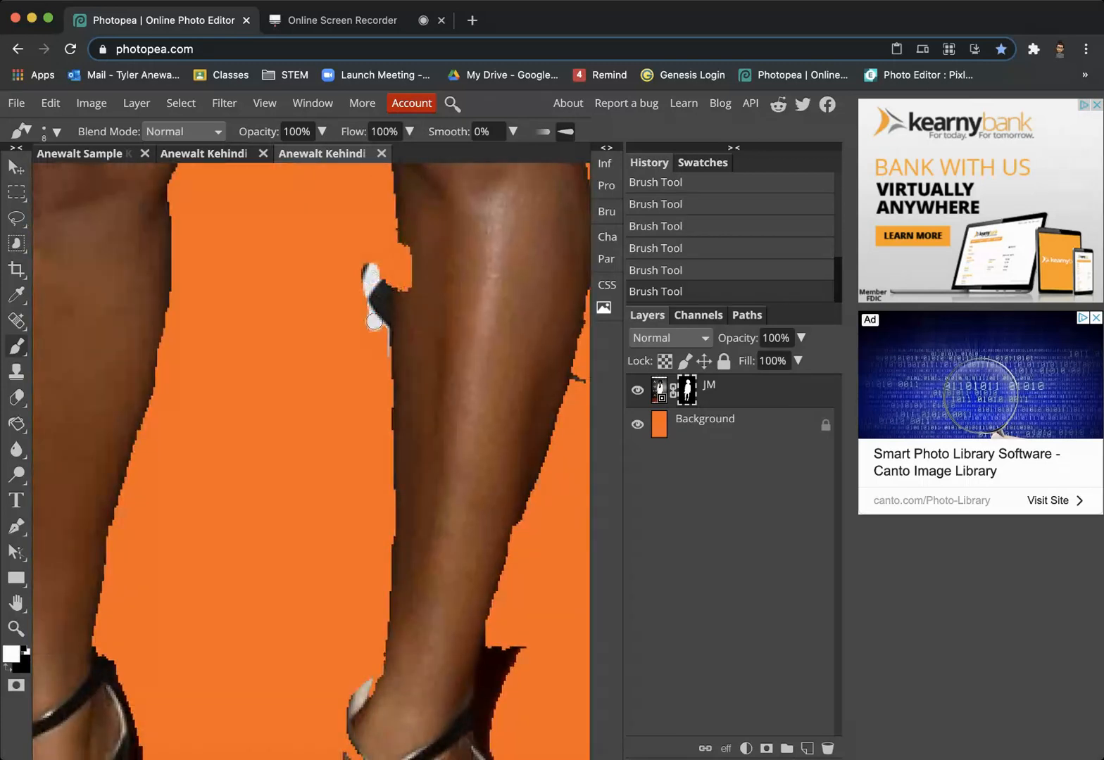
- Paint black on the mask to remove stray background between the legs and around the ankle and shoe
click(370, 295)
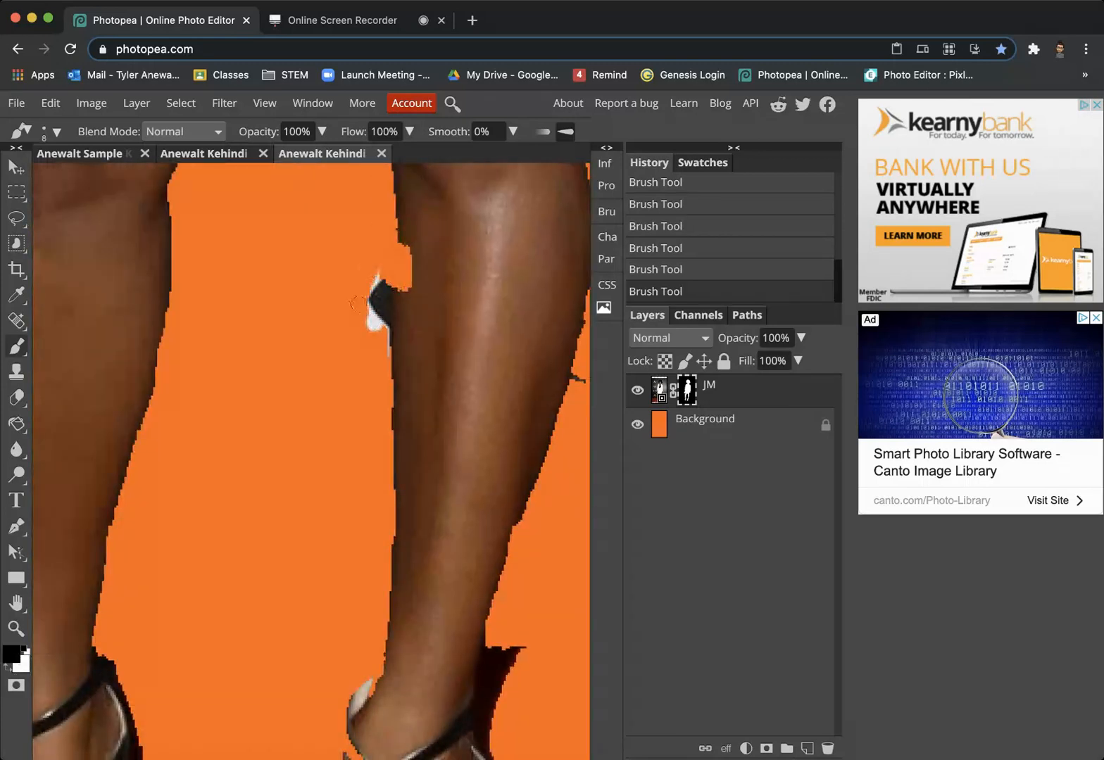
click(373, 310)
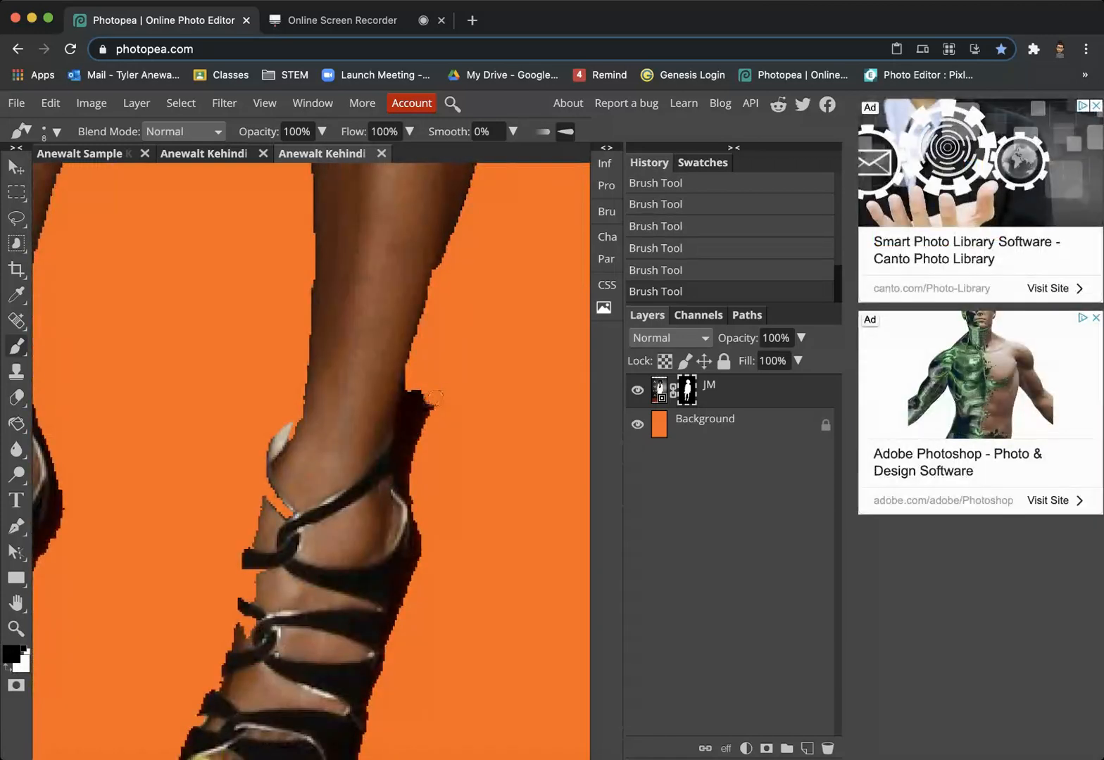
click(416, 419)
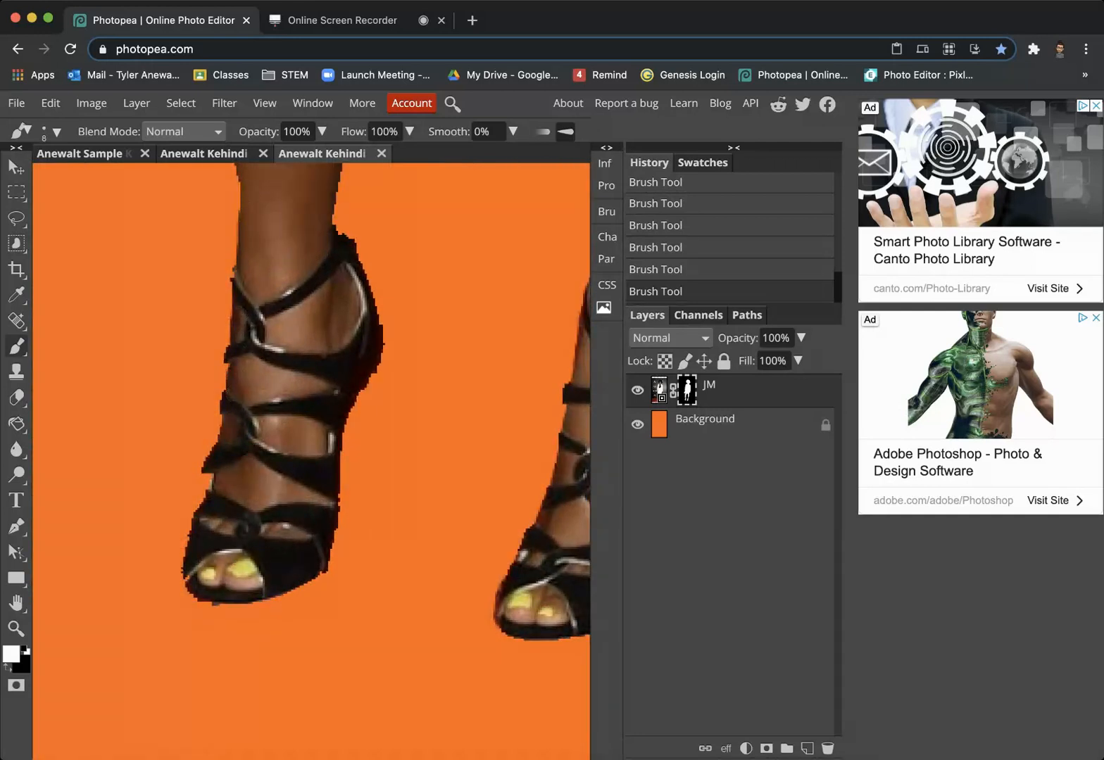
click(204, 485)
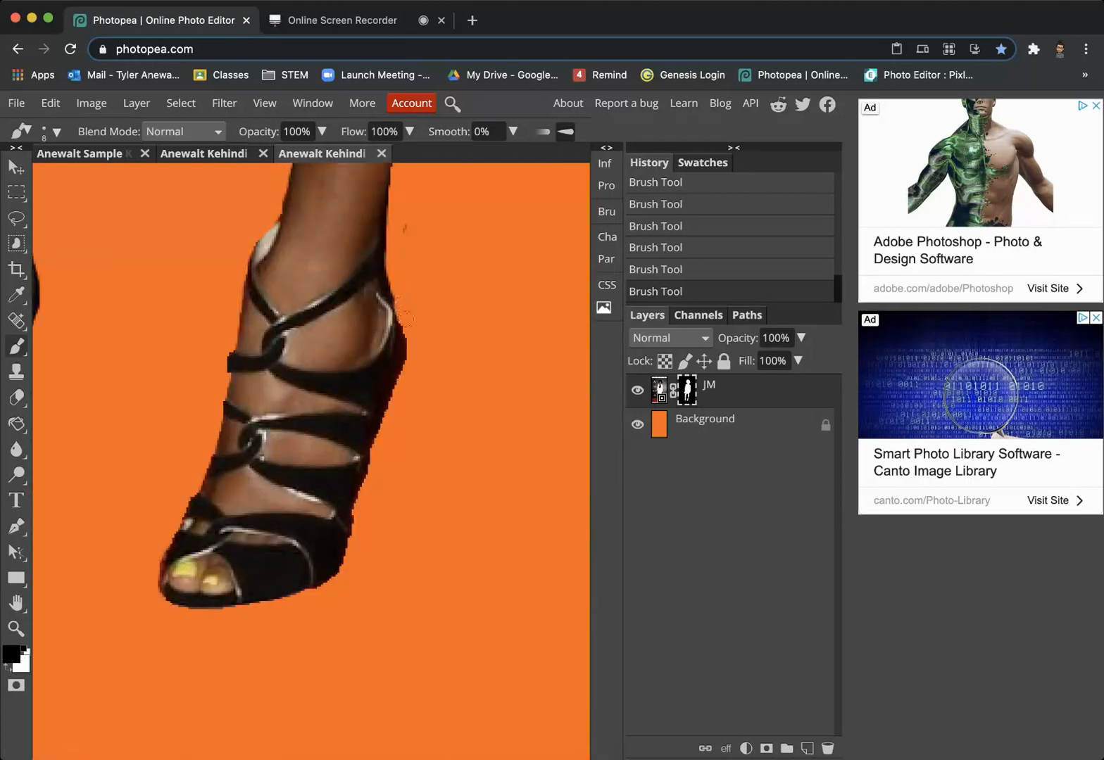
drag(405, 317, 384, 426)
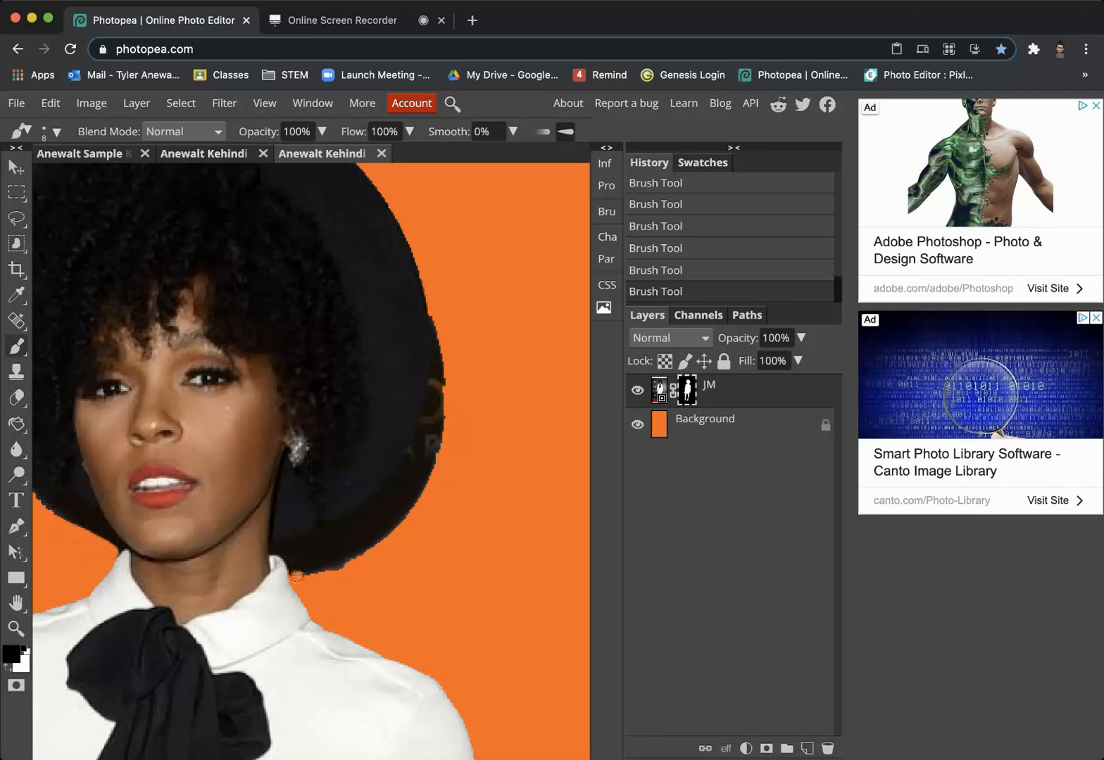
- Trim leftover background specks along the hat's right edge and brim
drag(295, 577, 359, 523)
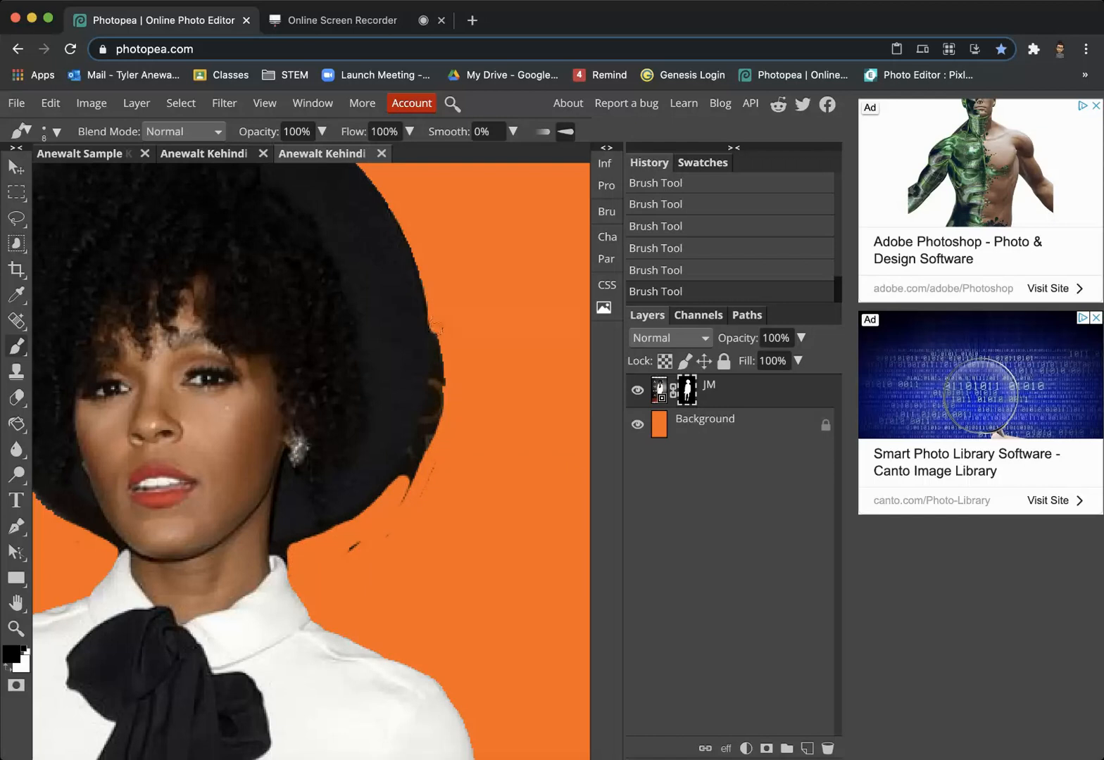
drag(433, 331, 430, 436)
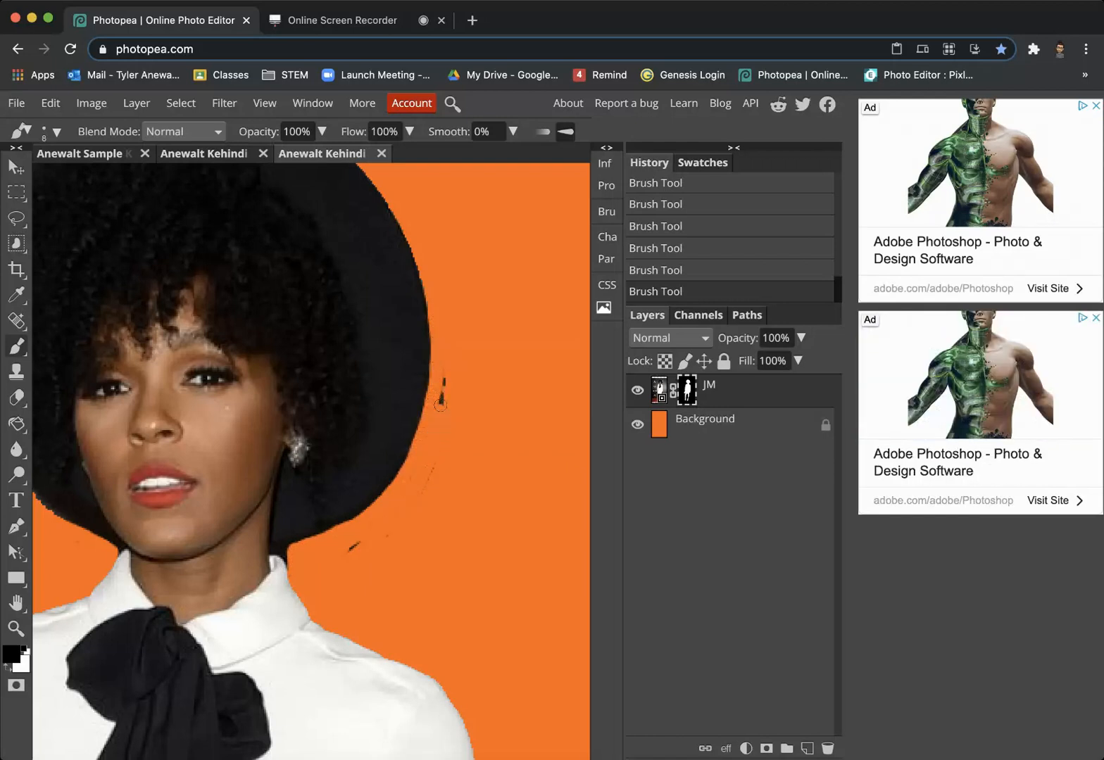
drag(436, 387, 396, 514)
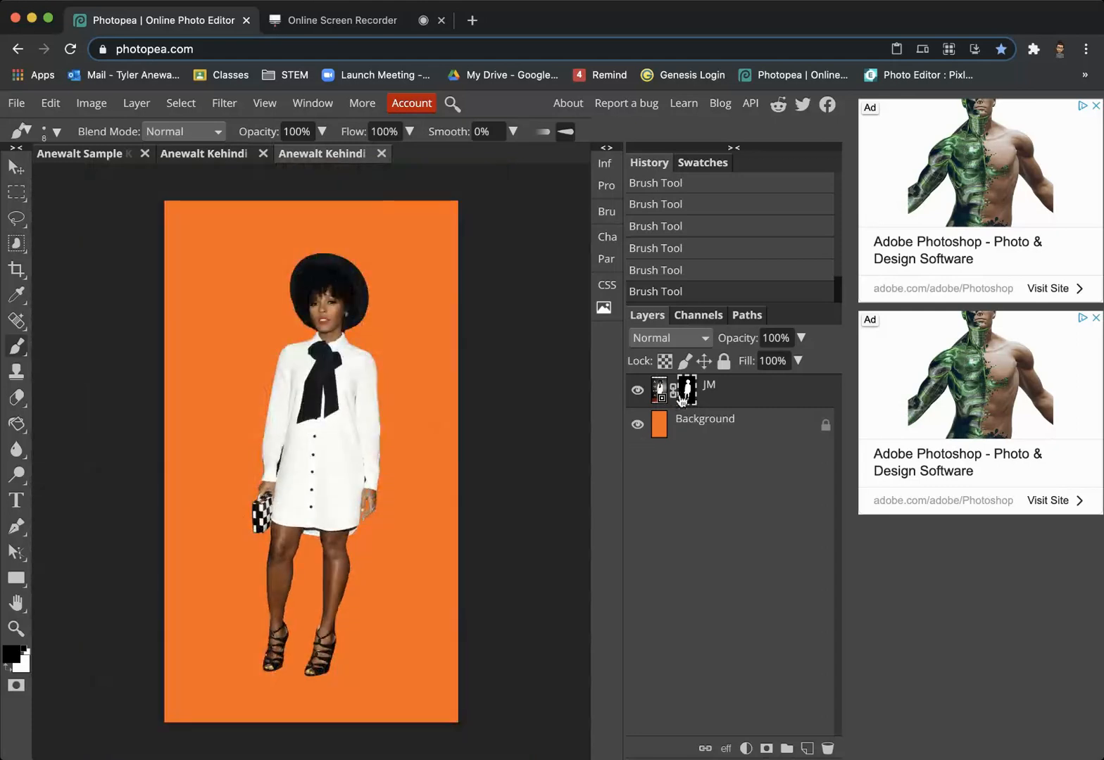
- Toggle the JM layer's visibility to check the cutout, then nudge the figure left
click(638, 390)
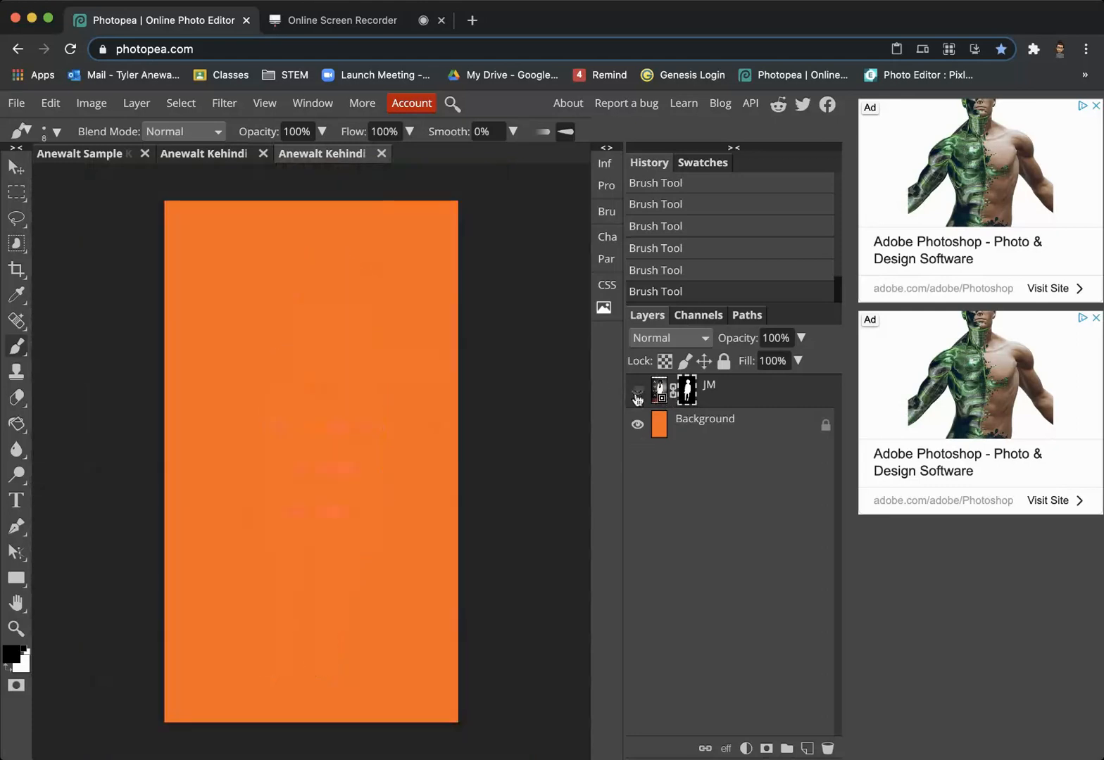
click(638, 391)
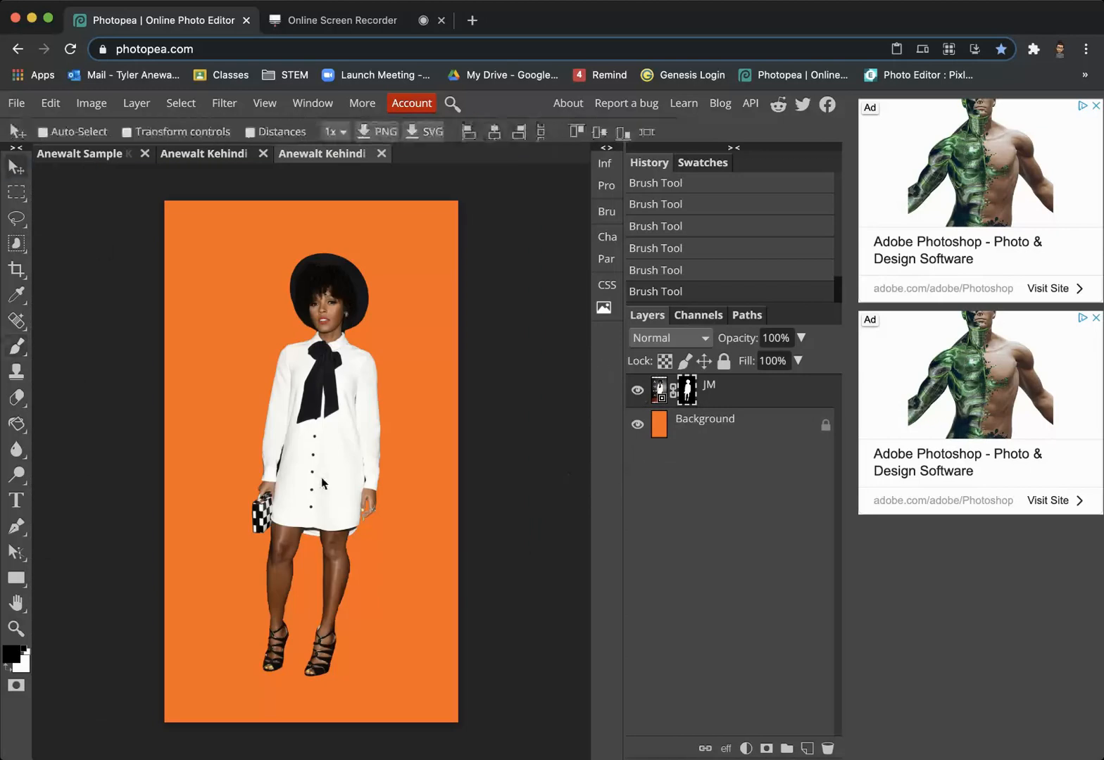
drag(322, 483, 328, 461)
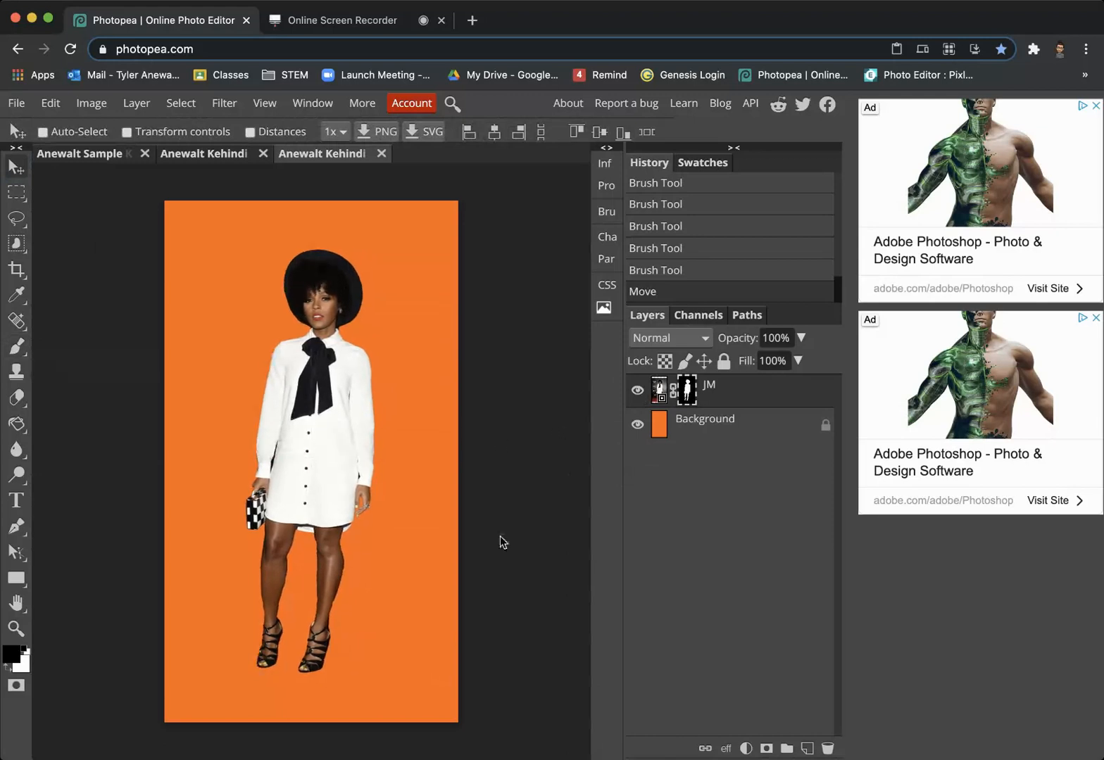
- Place the landscape image below the JM layer and scale it up to cover the canvas
click(603, 308)
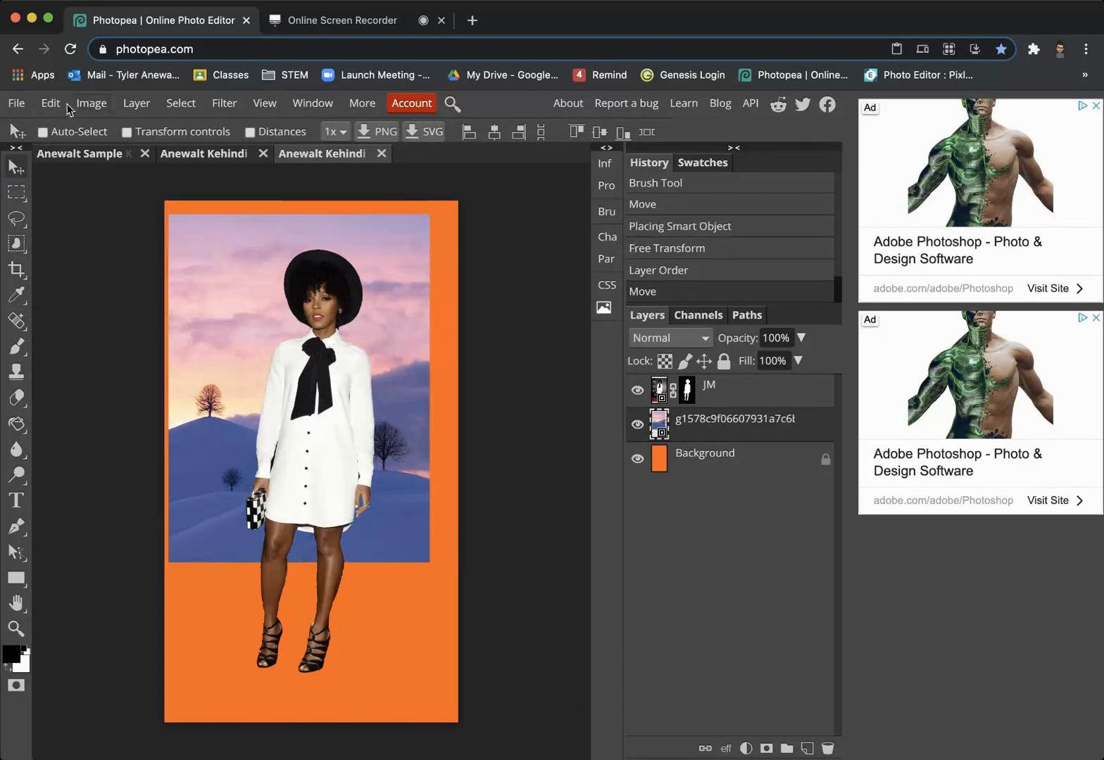
click(50, 103)
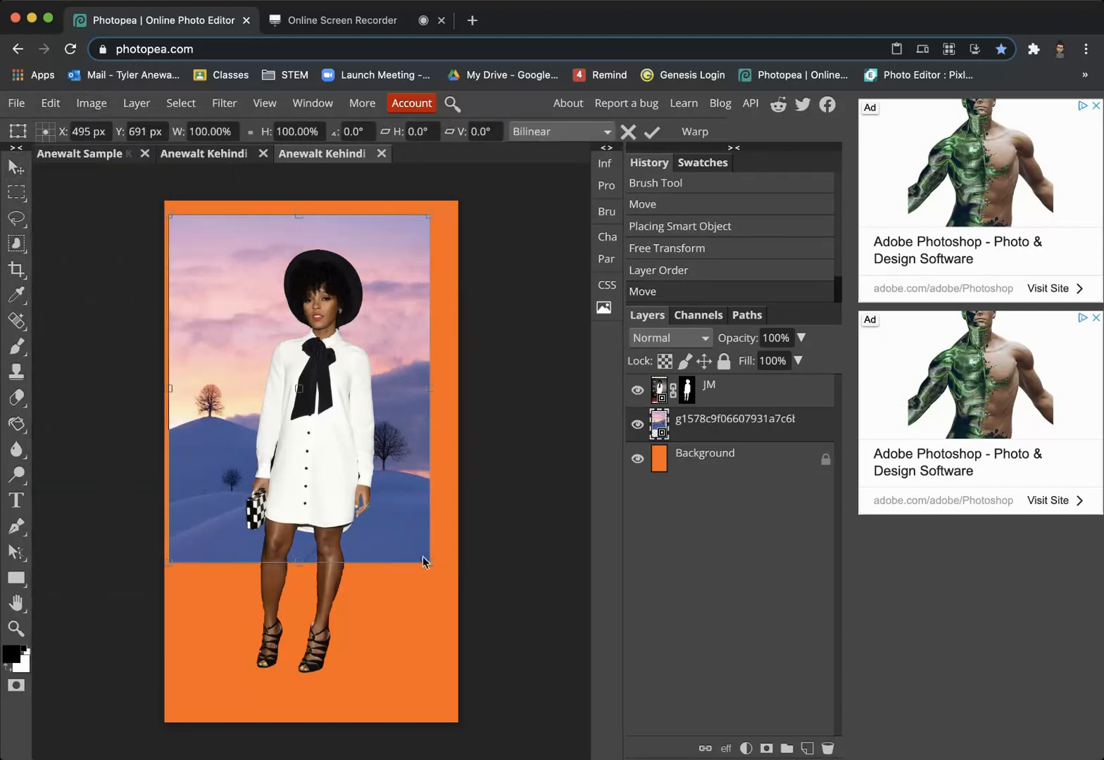
drag(426, 561, 548, 718)
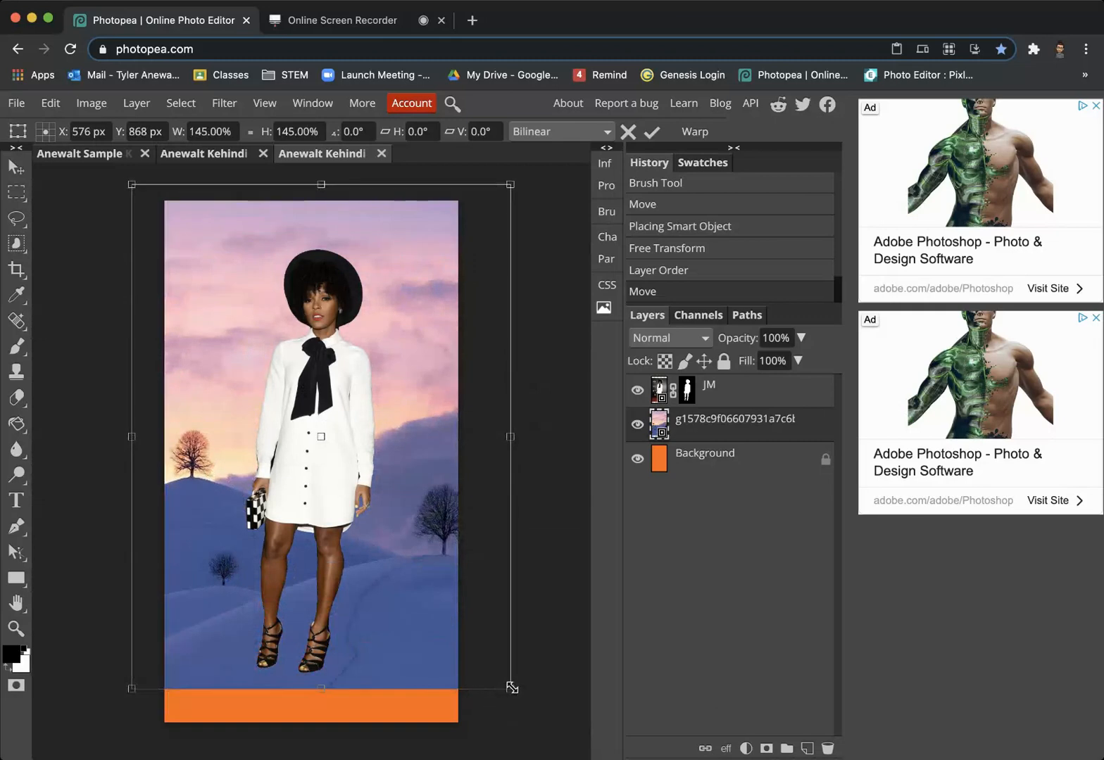
drag(513, 689, 551, 743)
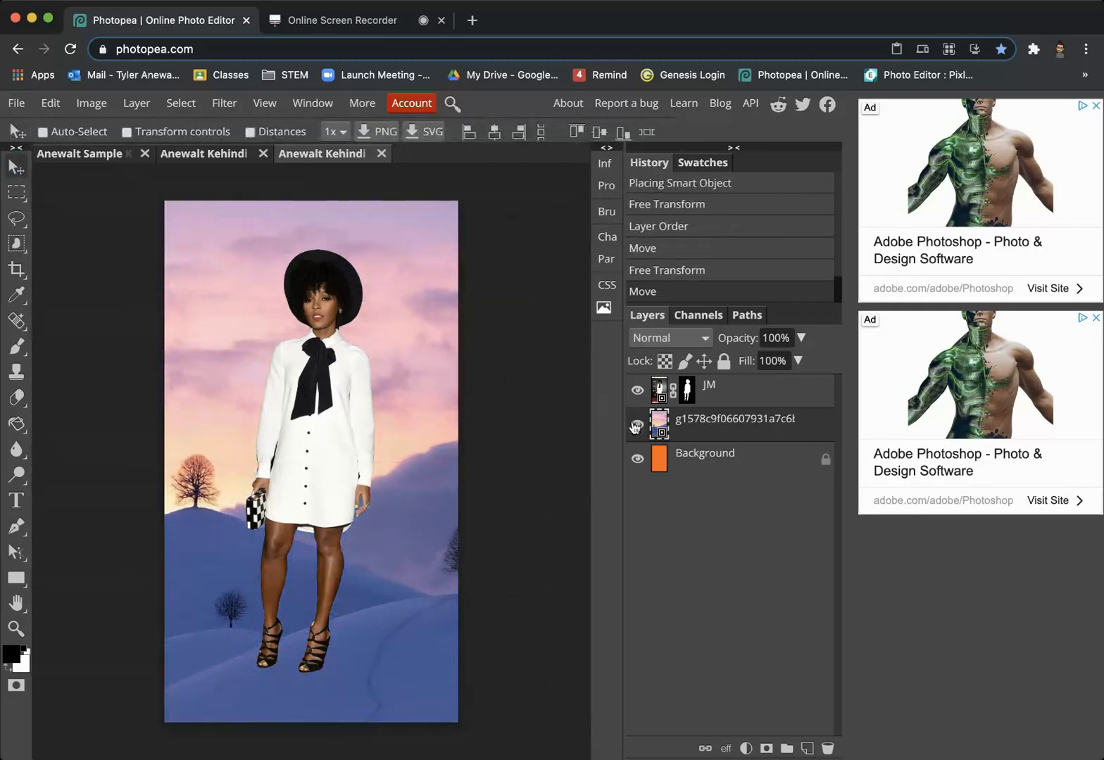
click(637, 428)
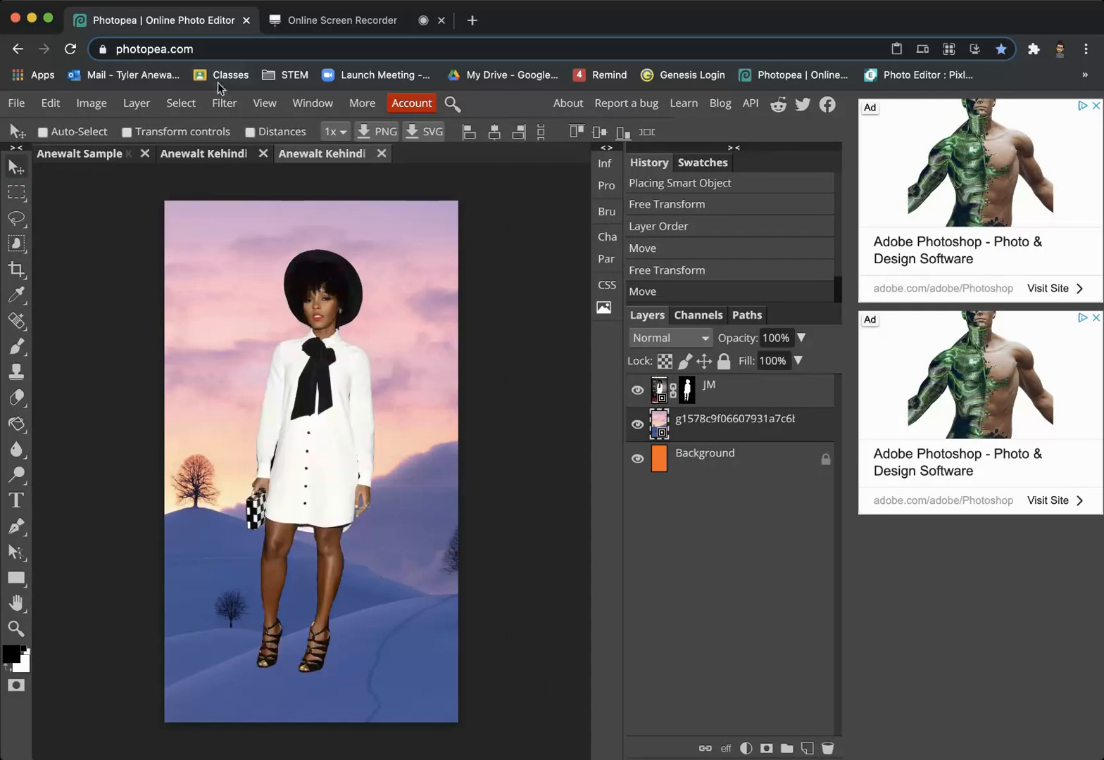
click(181, 103)
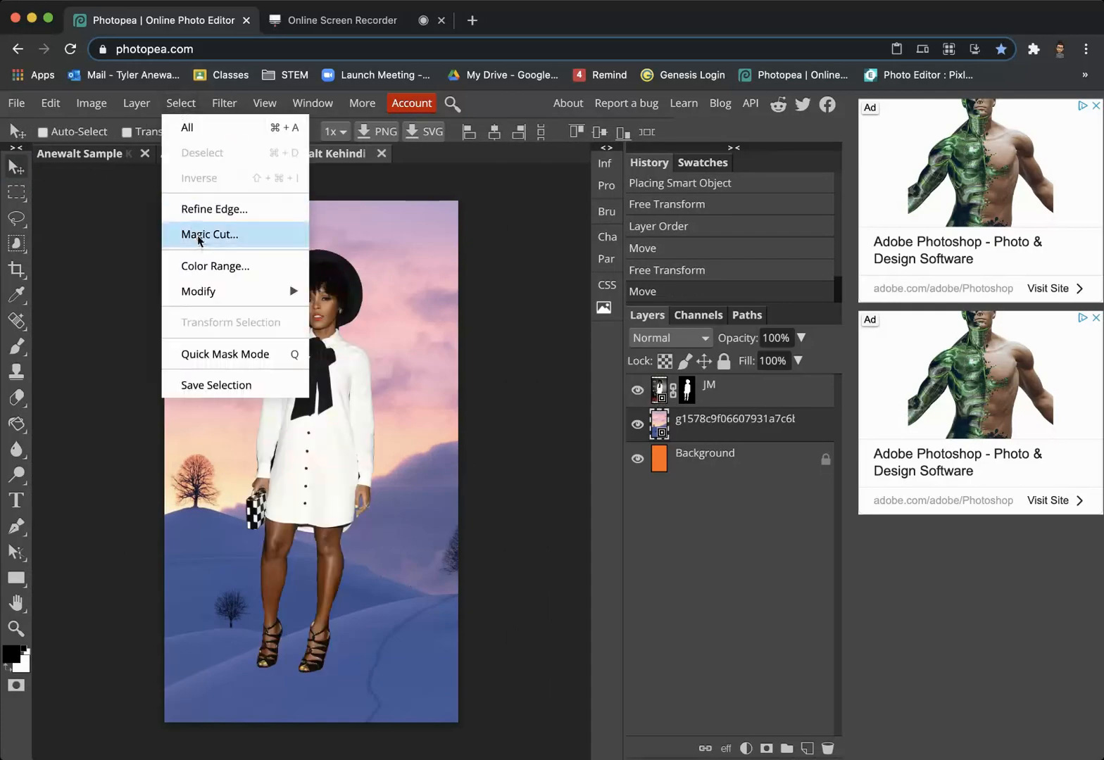